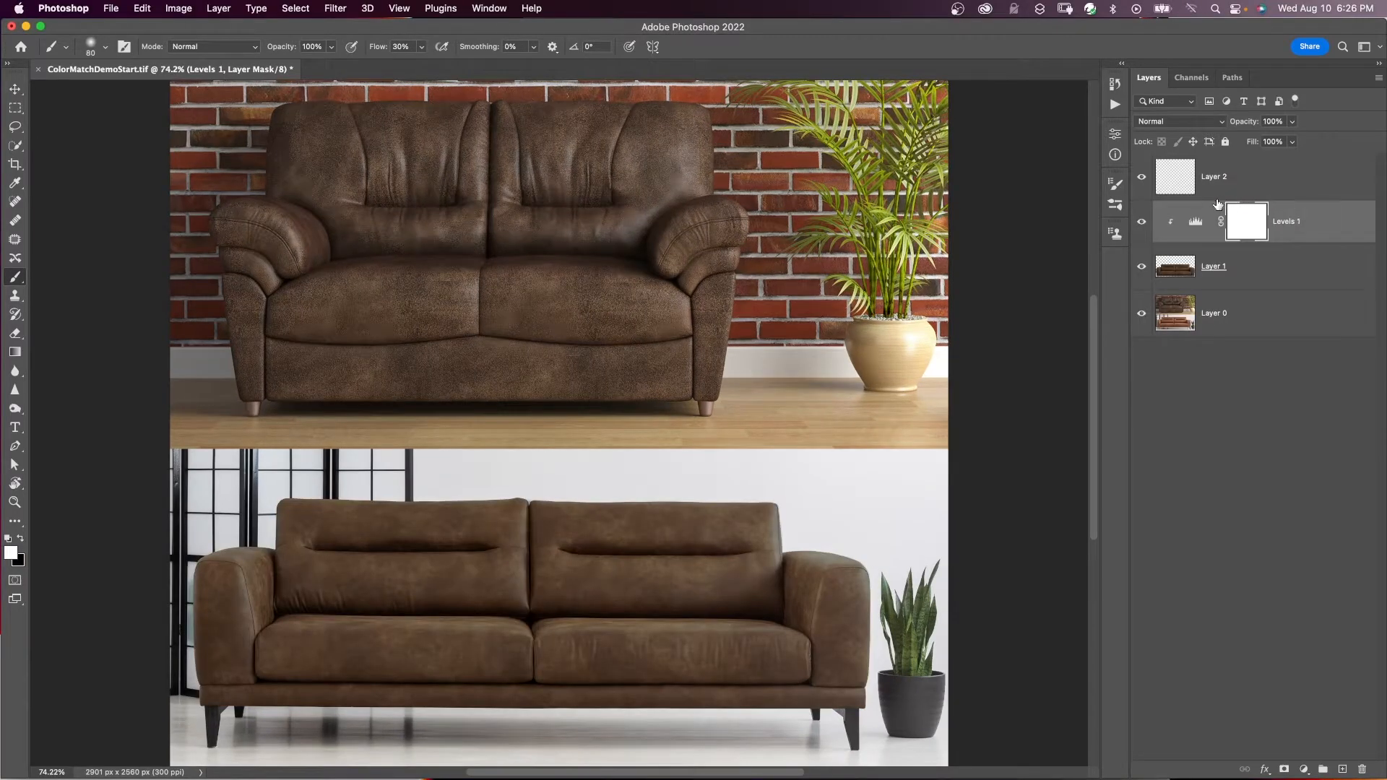
Revert the file to its original single Layer 0 with the tan lower sofa
click(1213, 176)
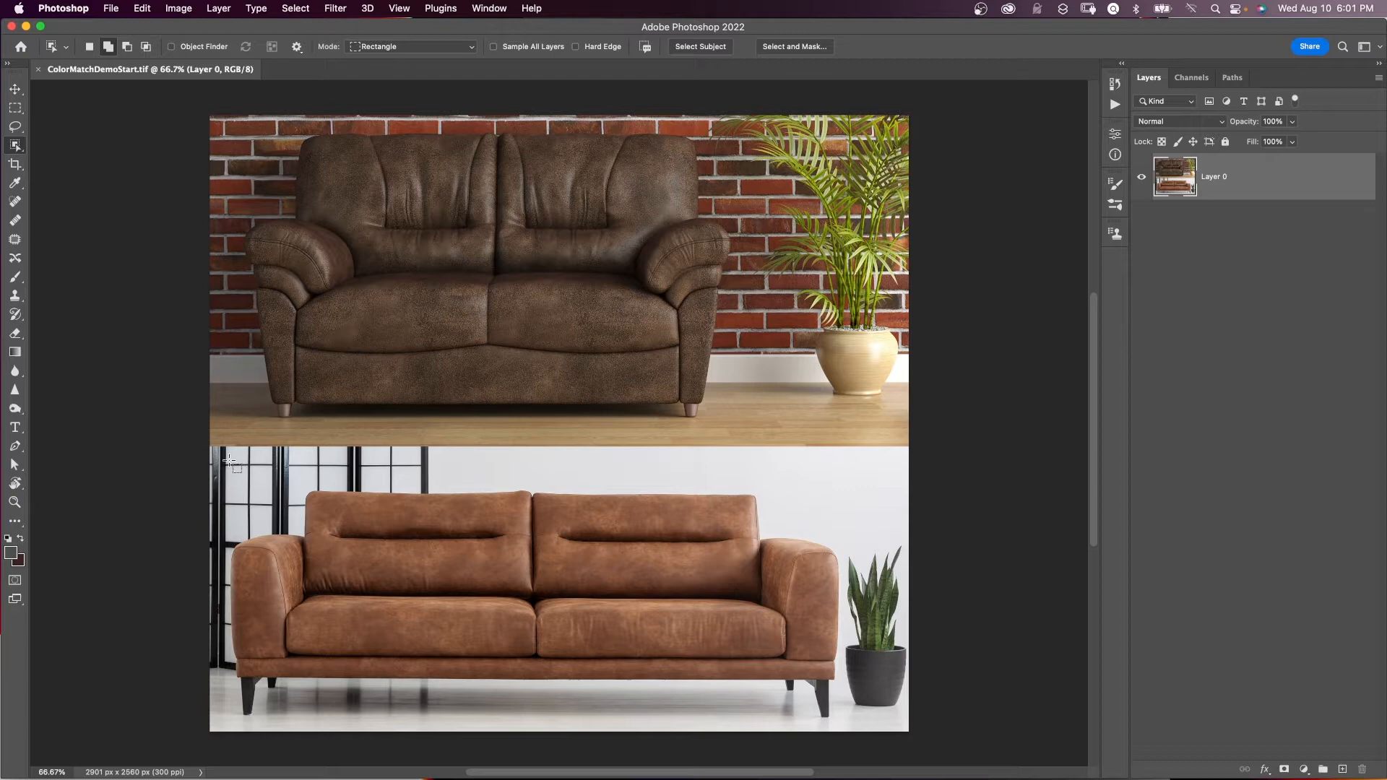
mouse_move(224, 475)
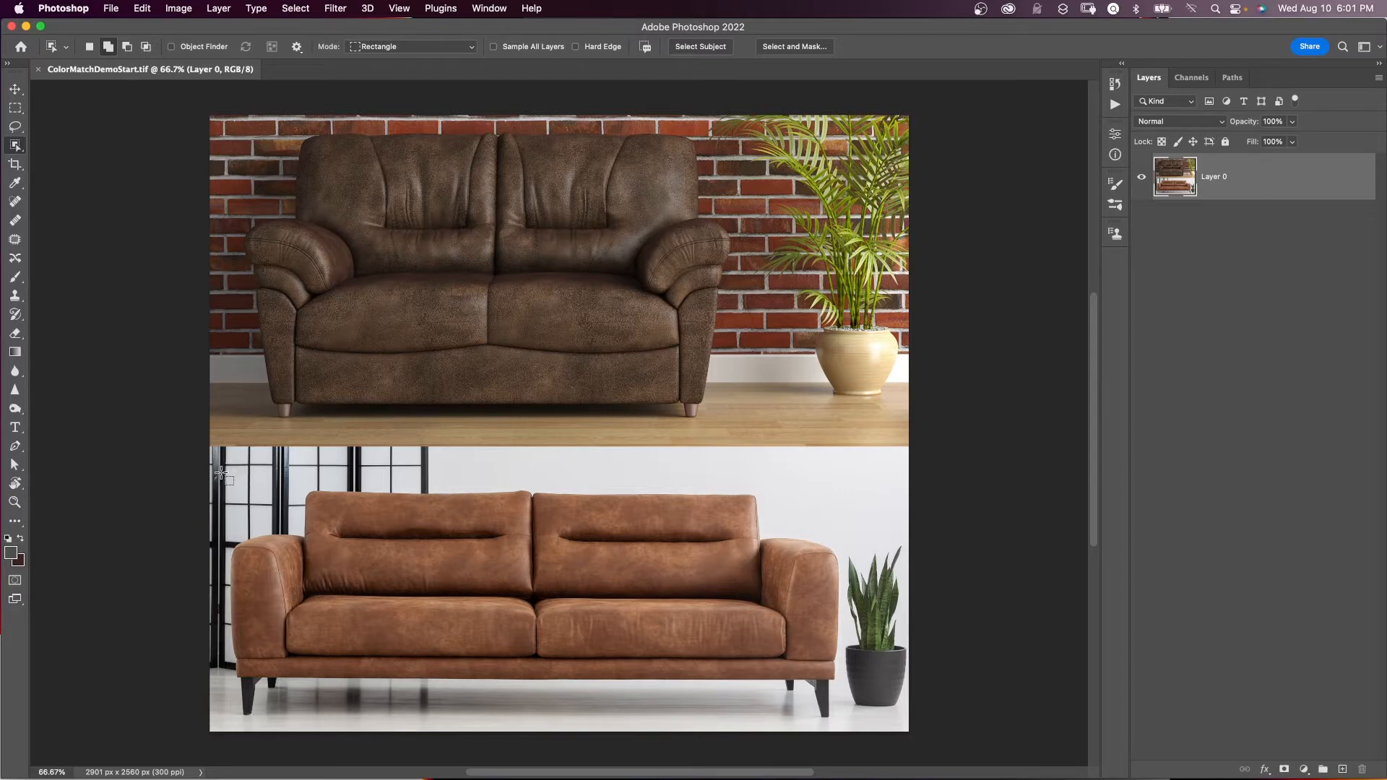
Select the tan sofa in the bottom photo with Object Selection, ready to refine with Quick Selection
drag(220, 473, 590, 718)
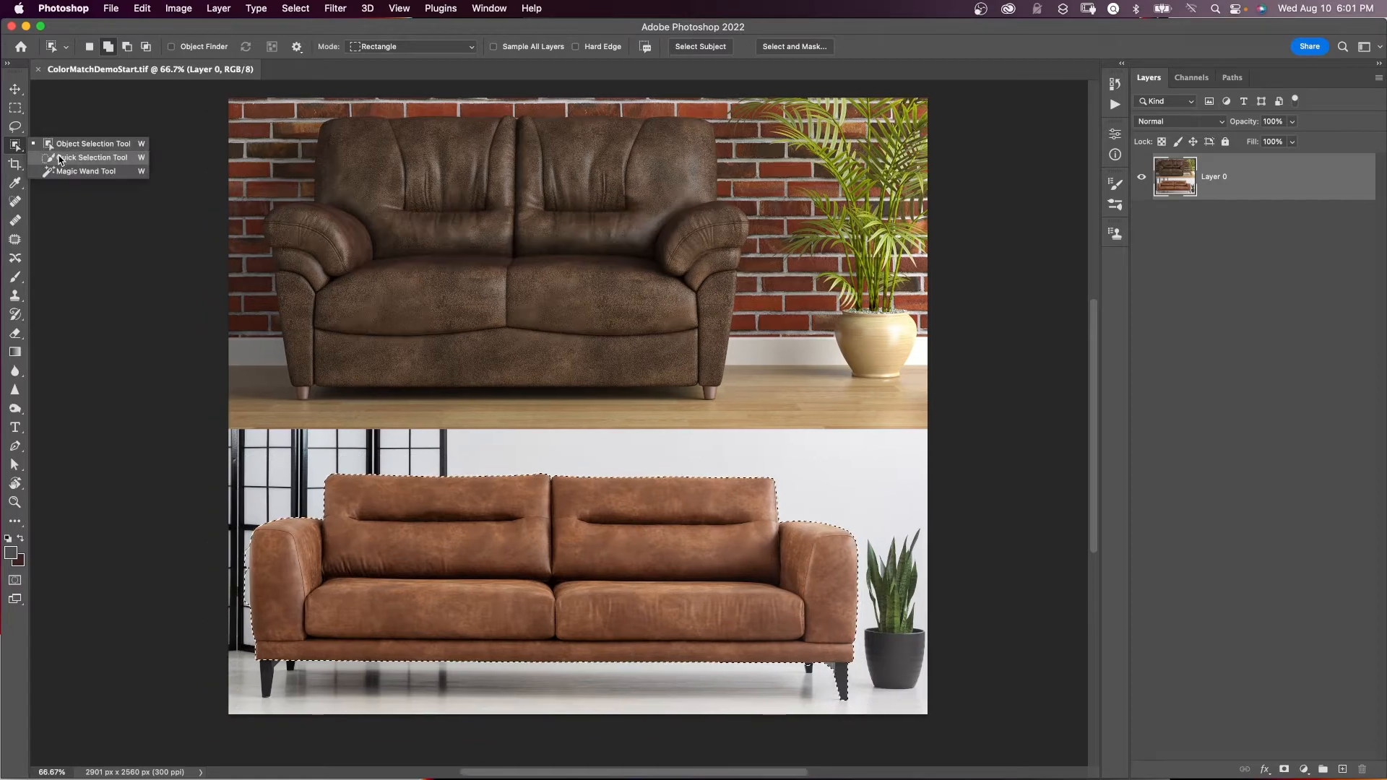
click(92, 158)
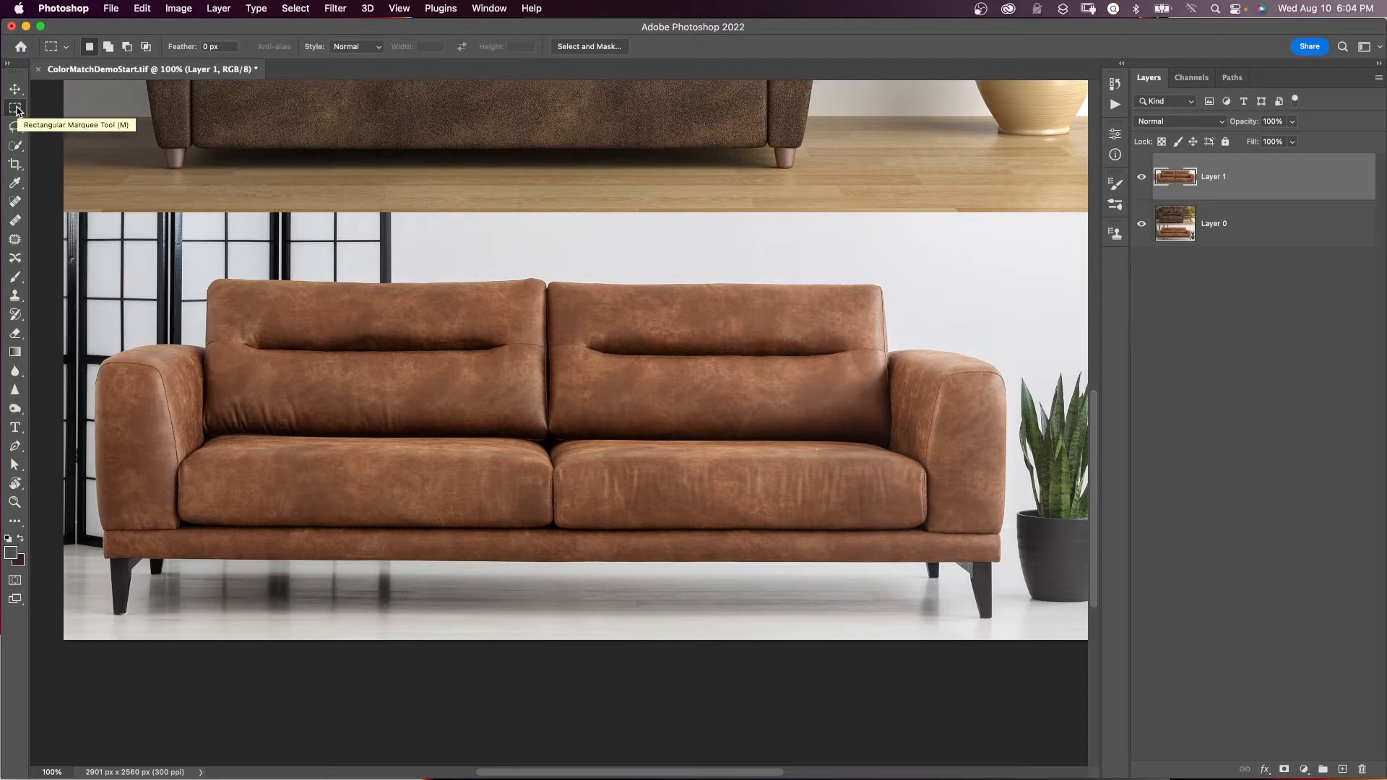
mouse_move(958, 412)
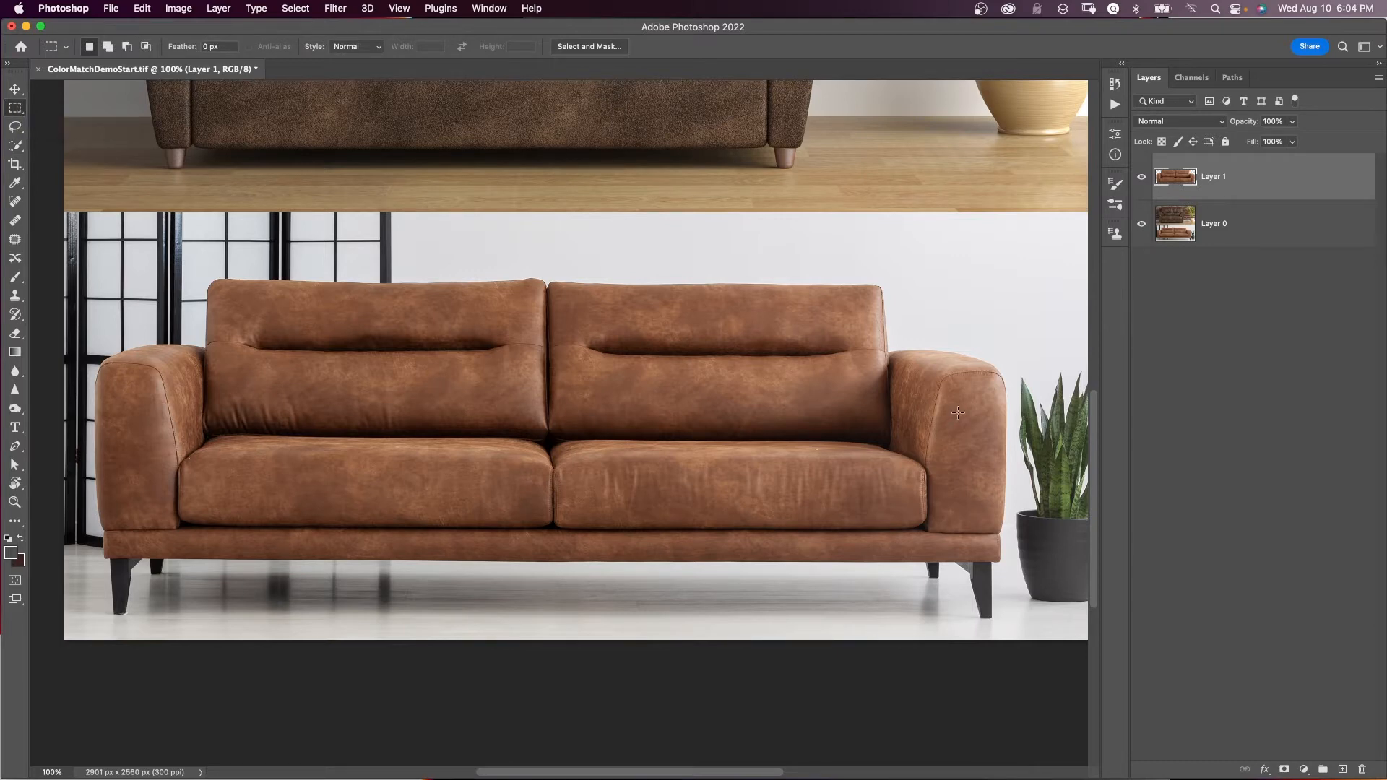
Marquee a small tan sample from the sofa's right arm and move it onto the dark sofa
drag(959, 419, 979, 463)
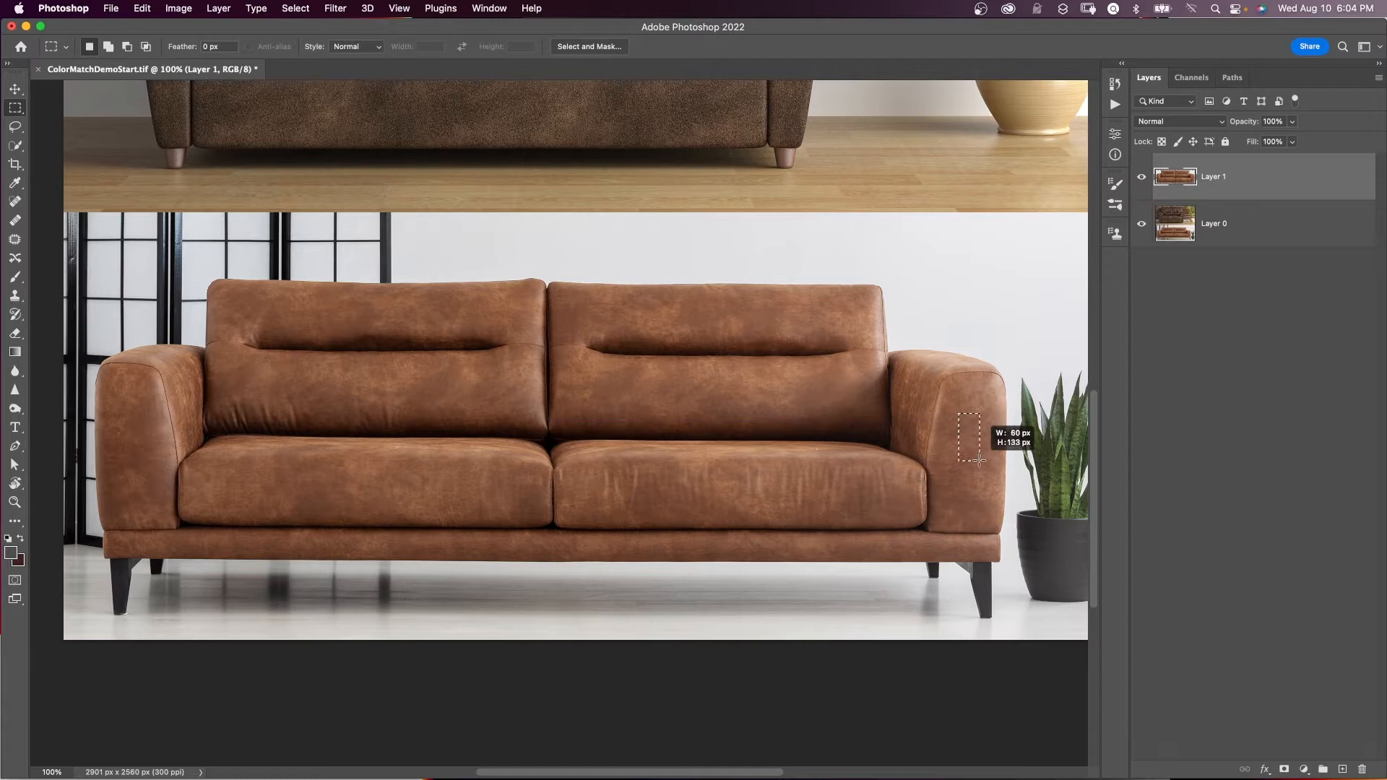
drag(979, 457, 986, 467)
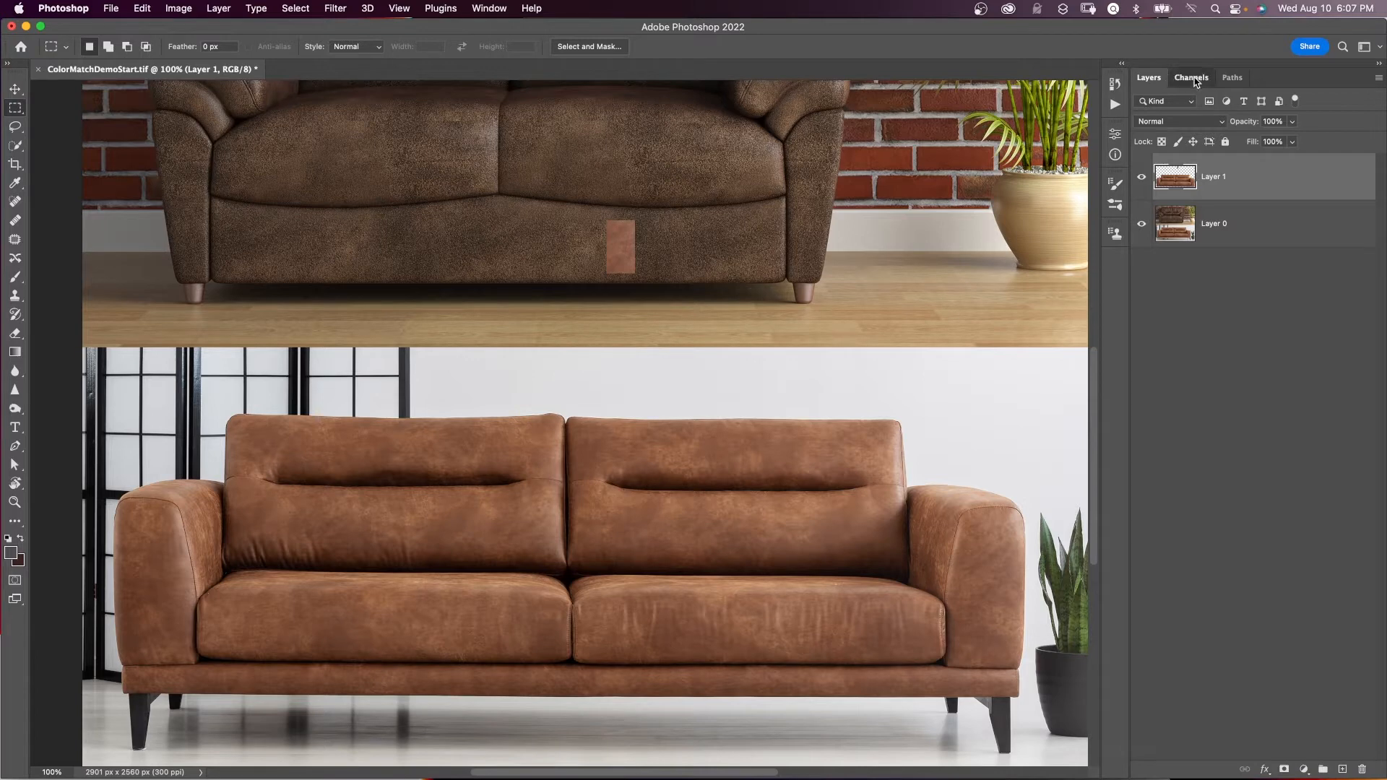
Compare the sample across color channels, then start a Curves adjustment on the Red channel
click(1181, 127)
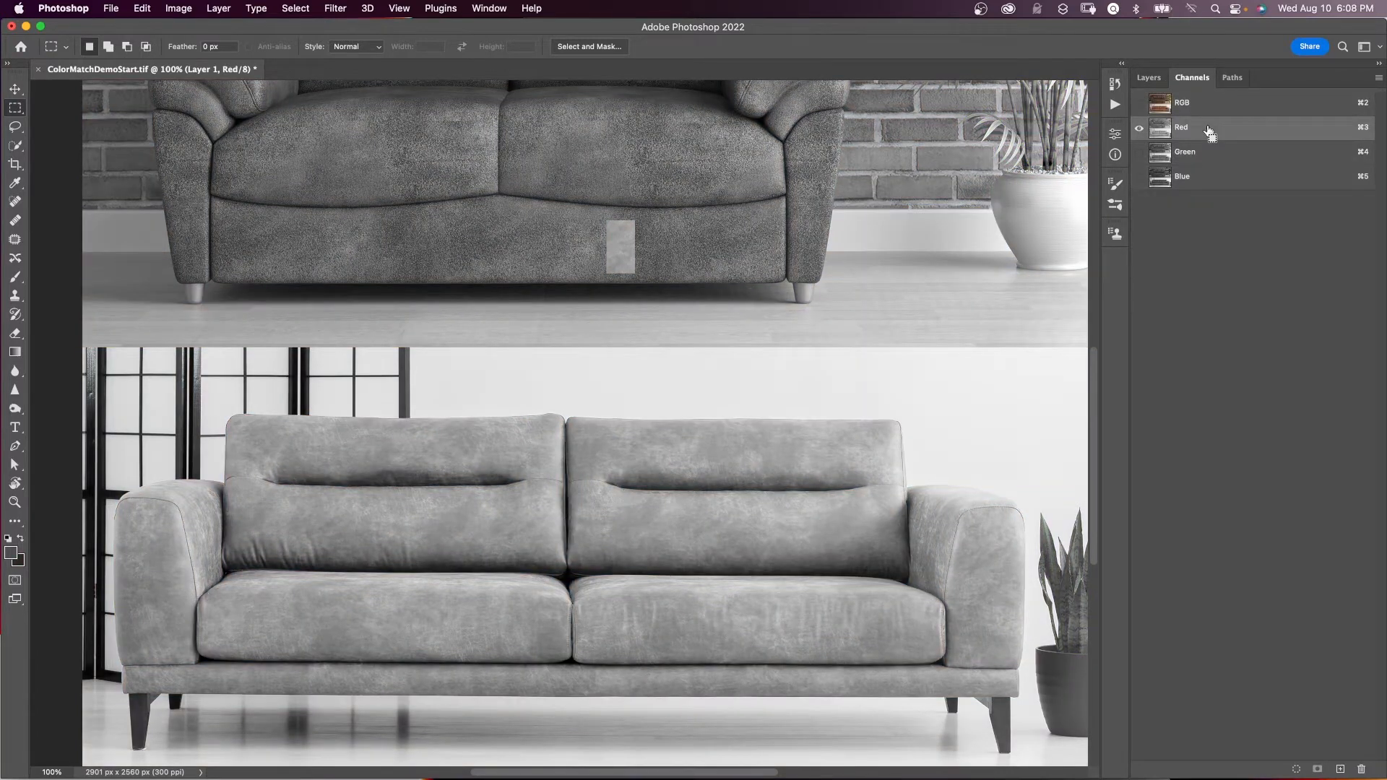
click(1183, 152)
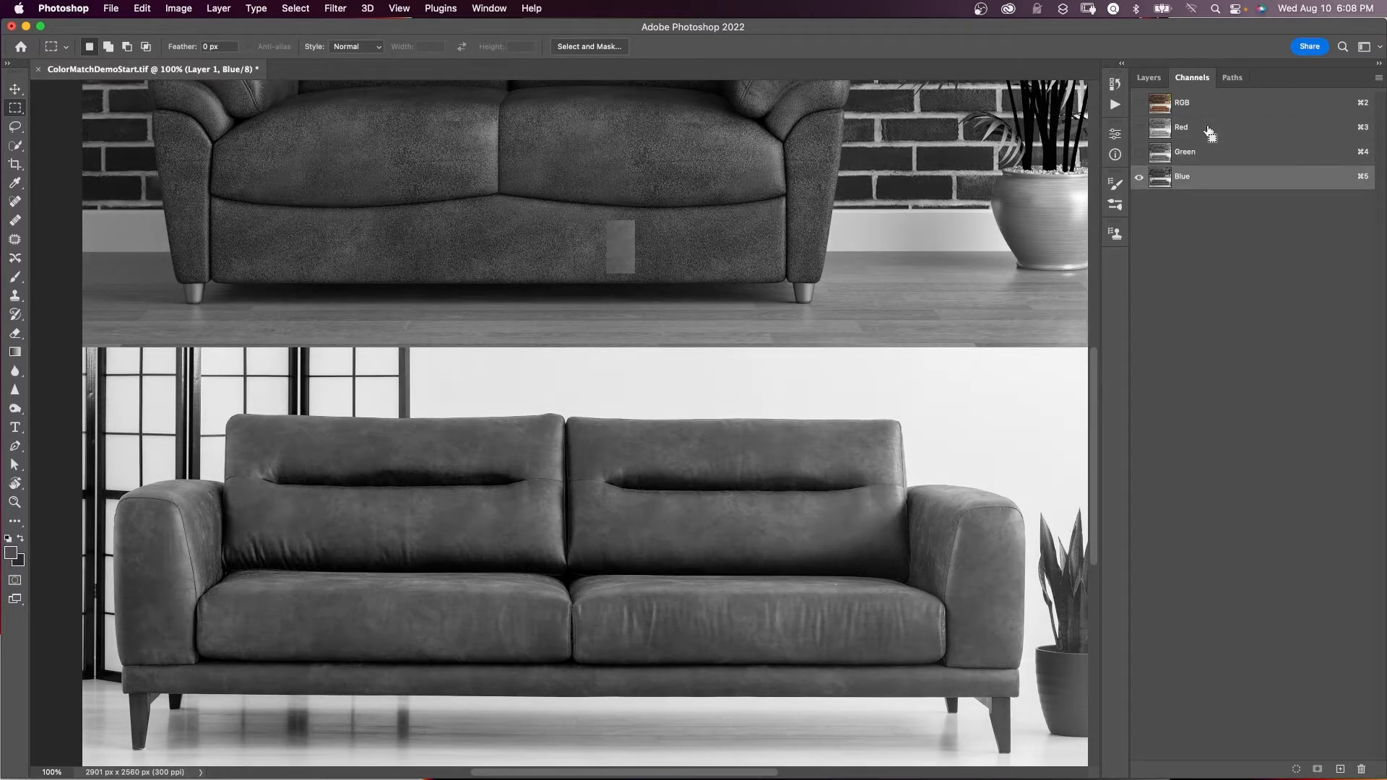
click(1180, 127)
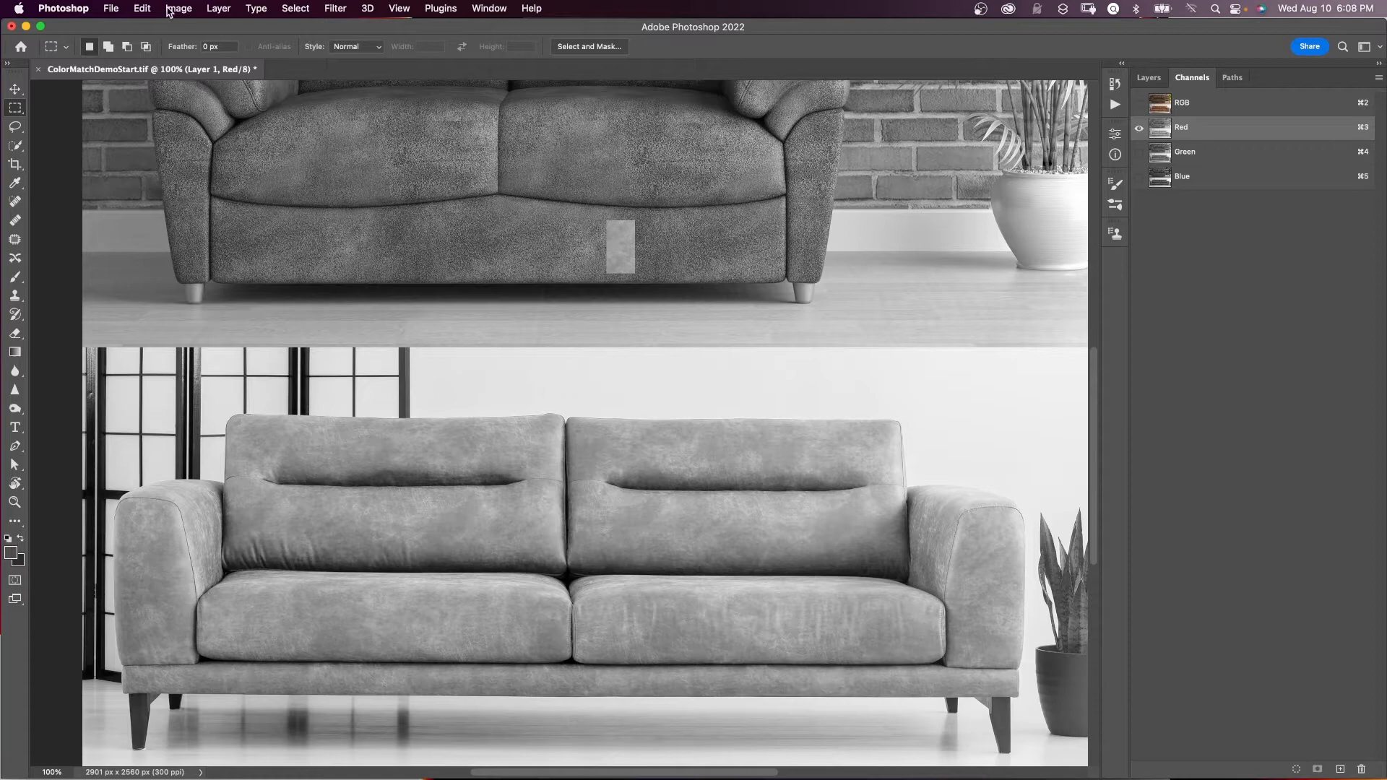
click(178, 9)
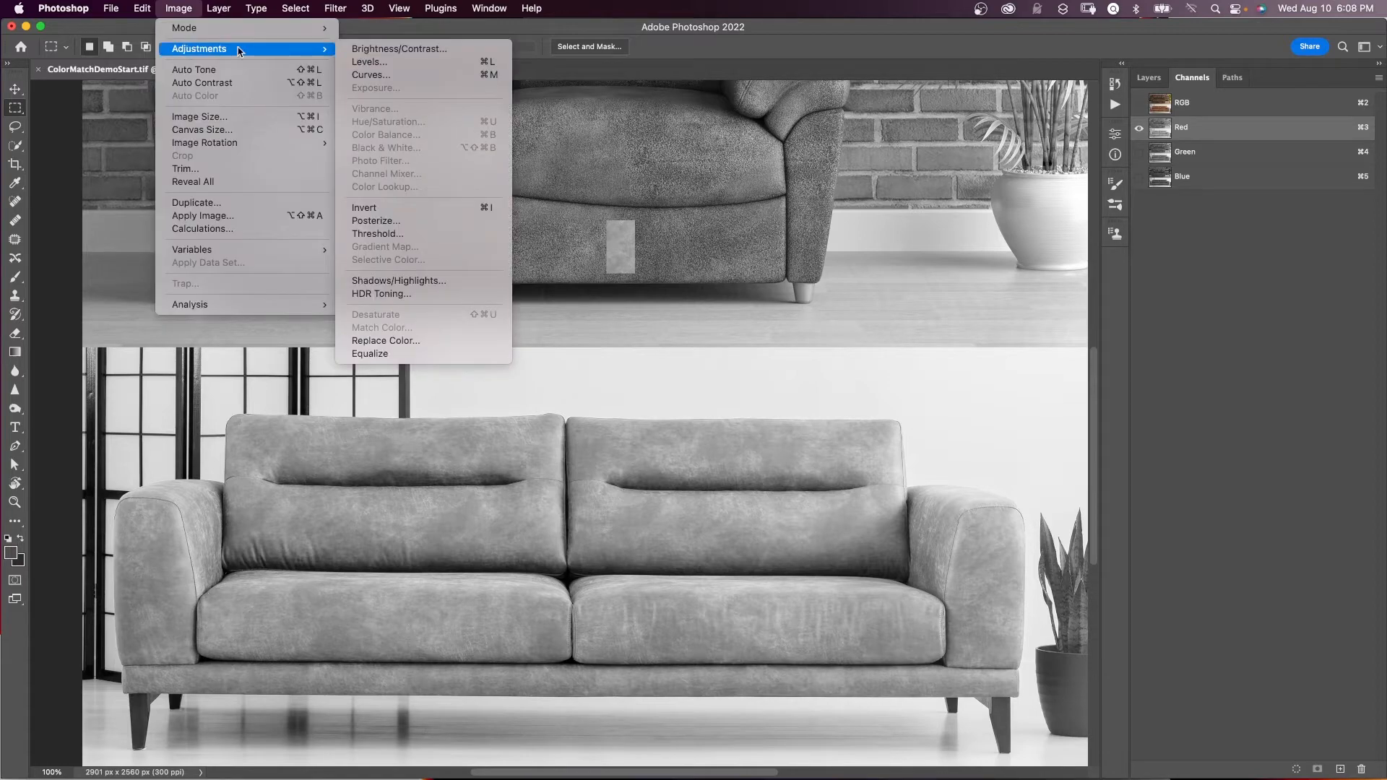
click(371, 74)
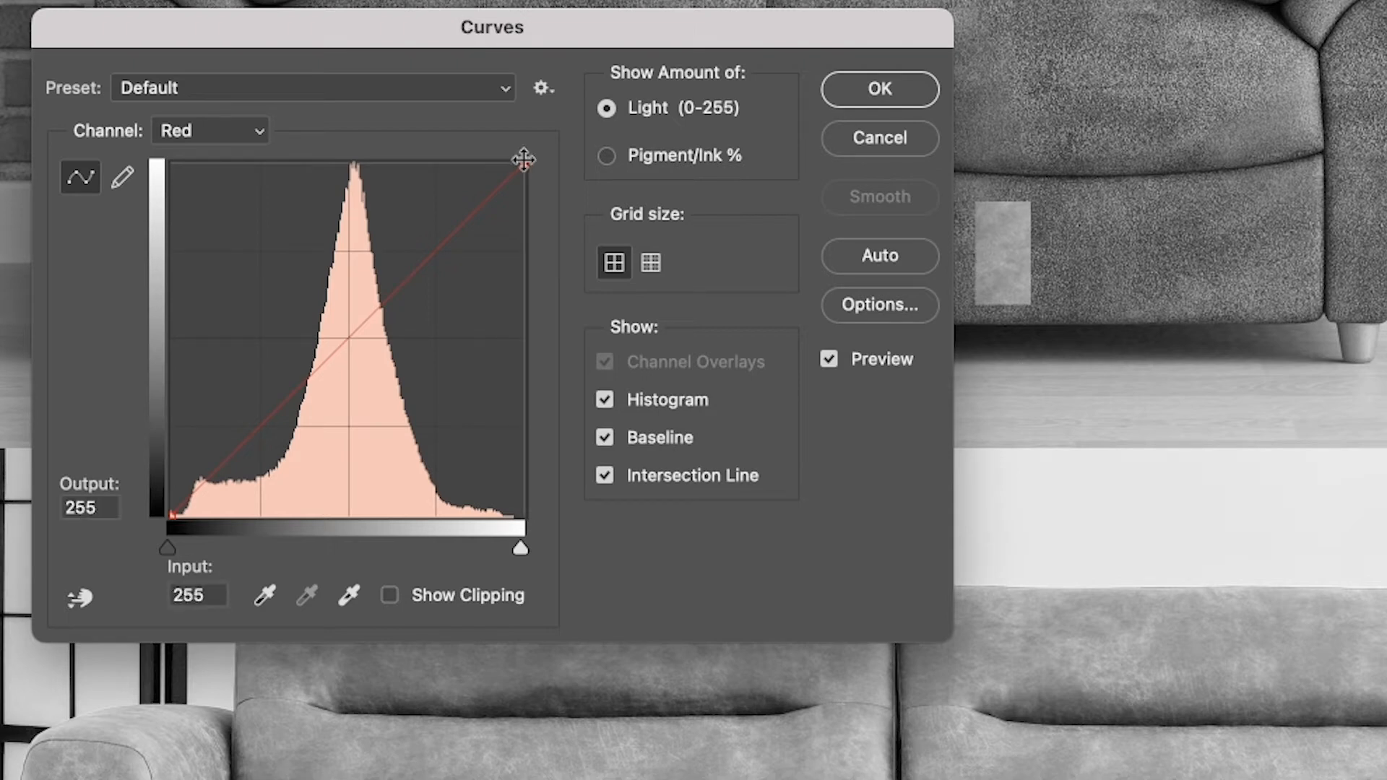
Pull the Red curve's white point down to Output 138 and apply it
drag(522, 160, 531, 215)
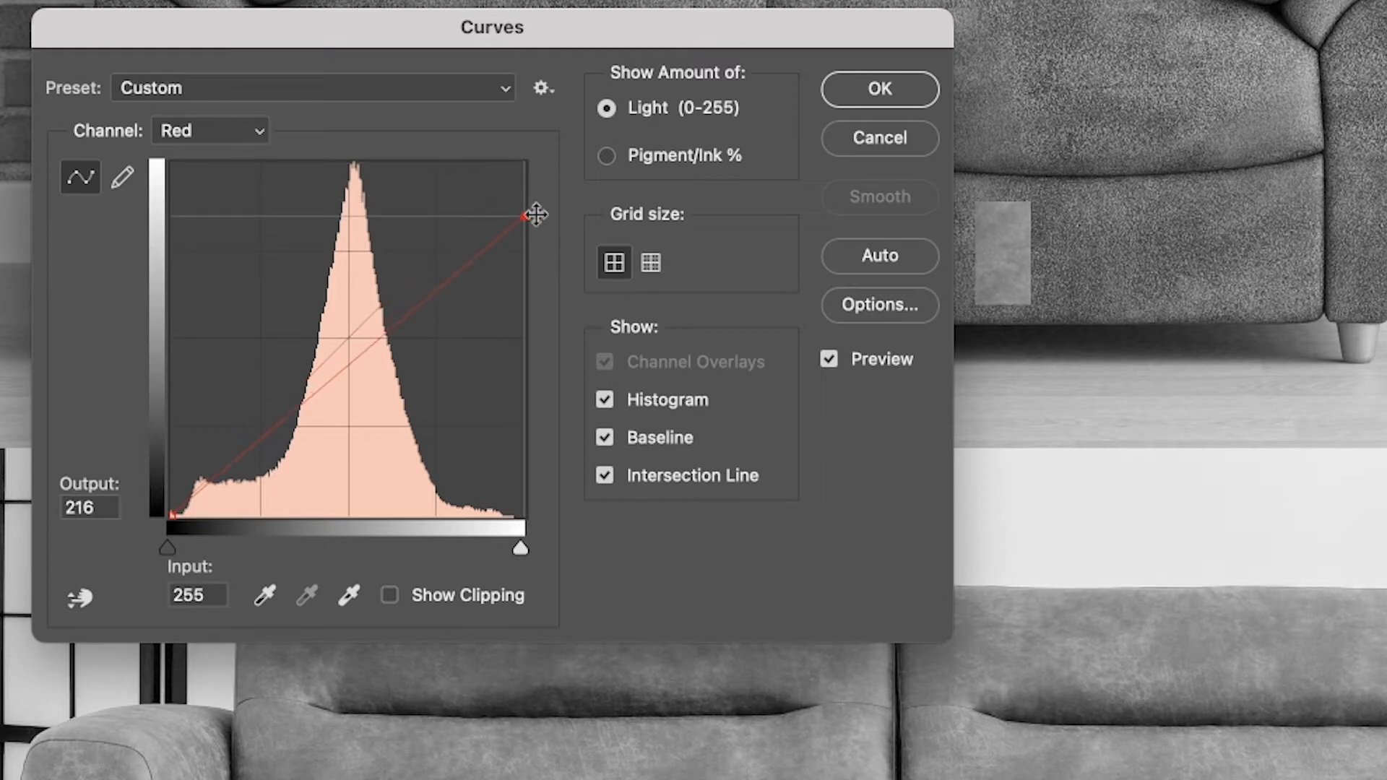
drag(529, 215, 529, 234)
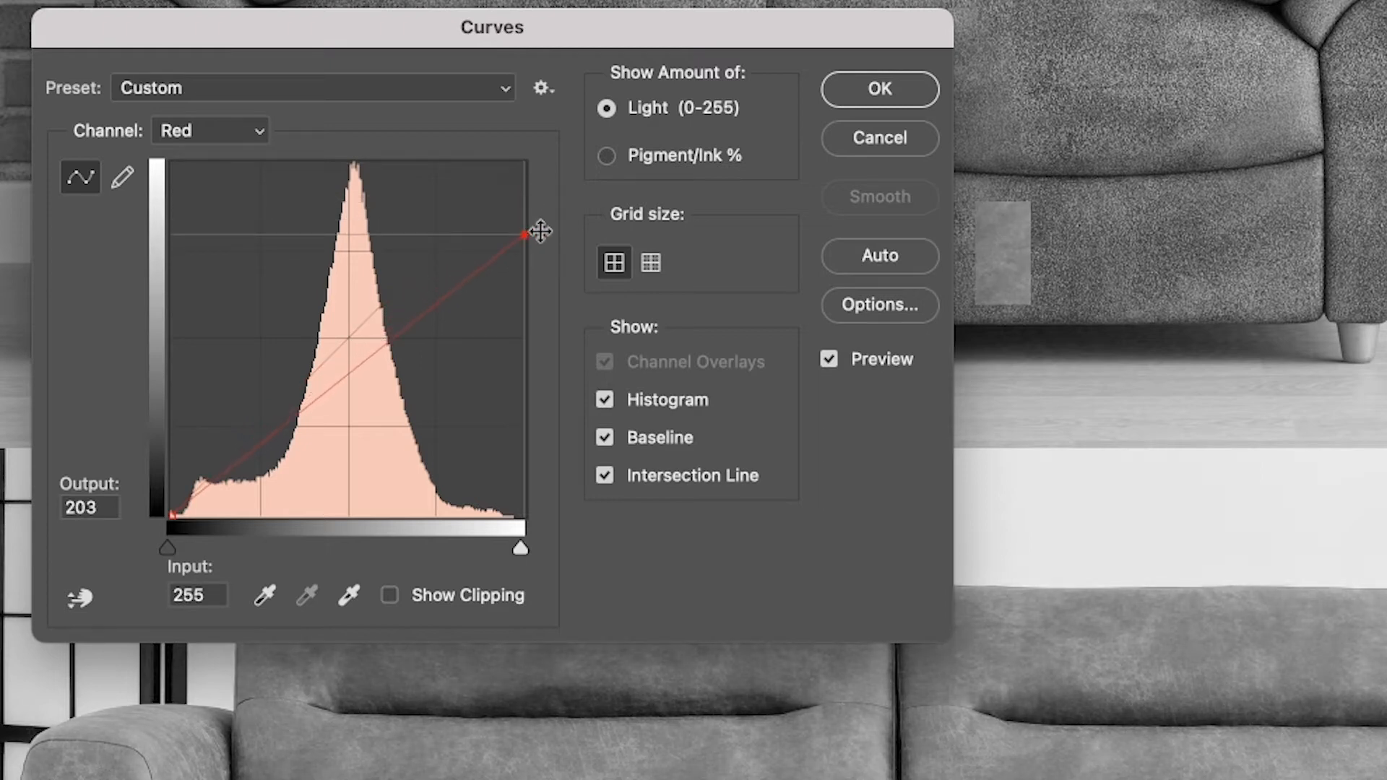
drag(525, 234, 524, 308)
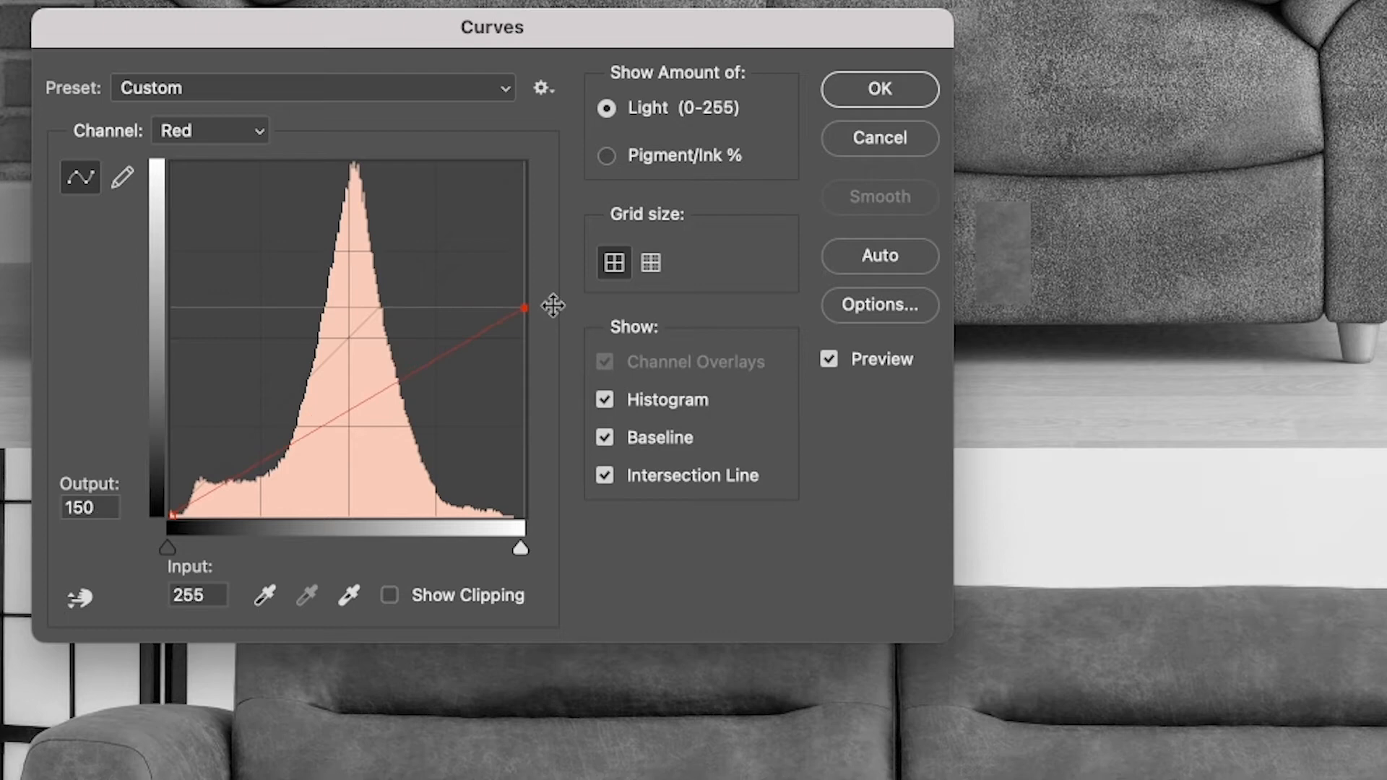
drag(522, 311, 522, 306)
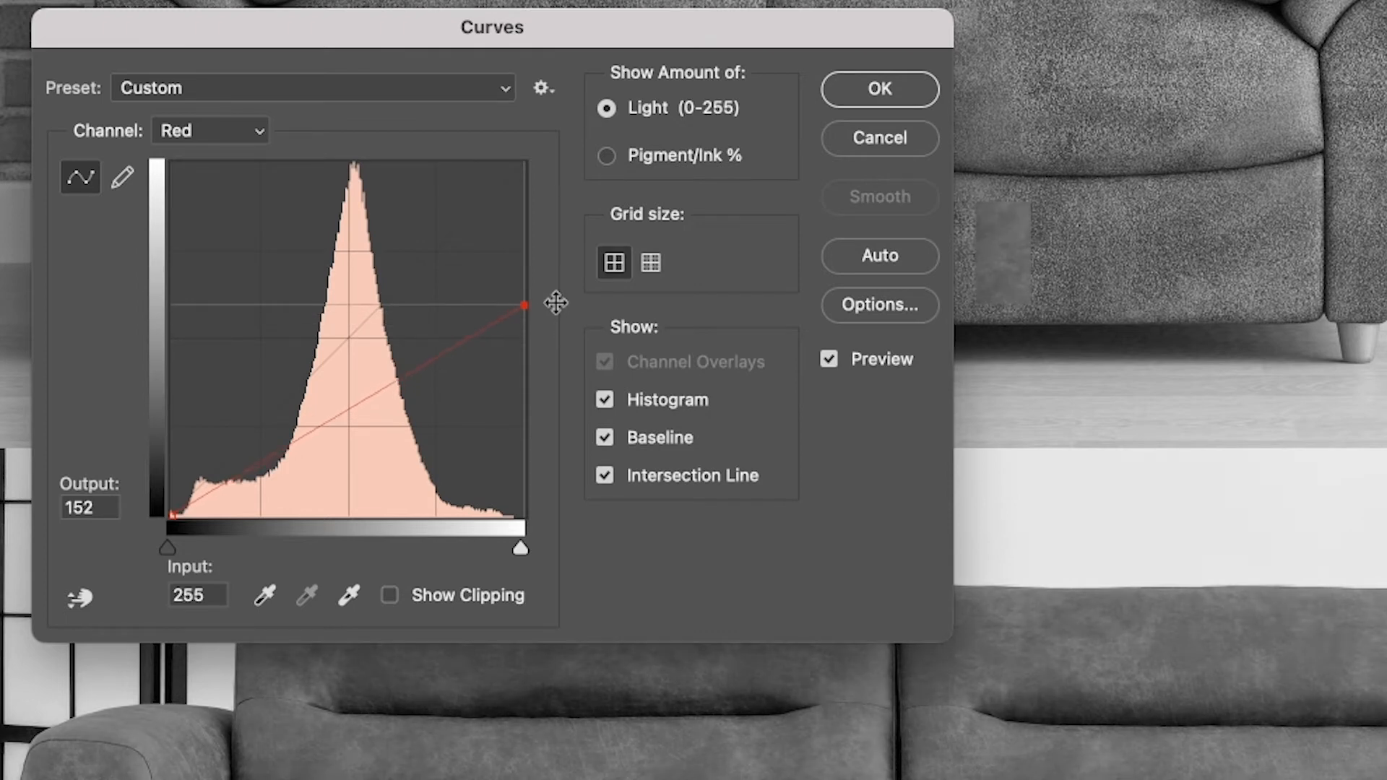
drag(522, 305, 522, 284)
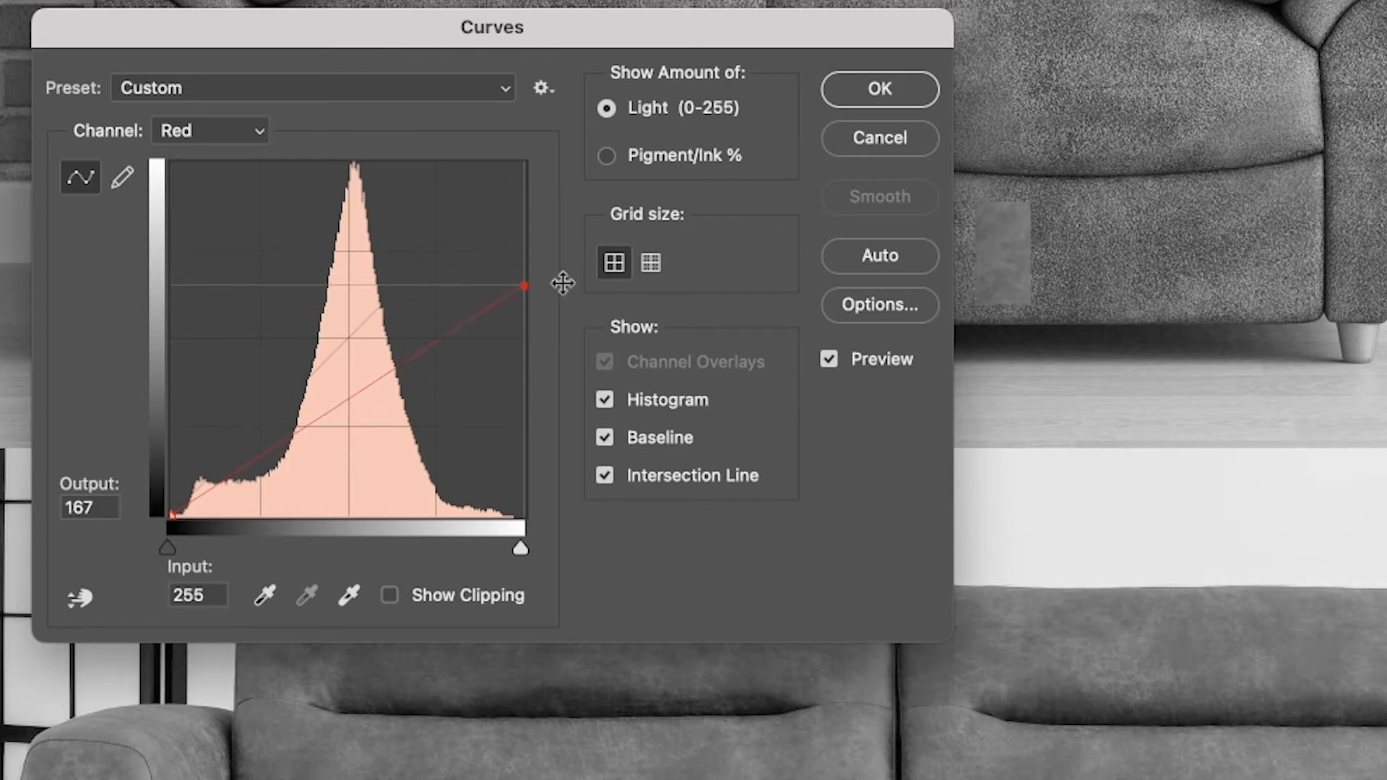
drag(523, 285, 523, 297)
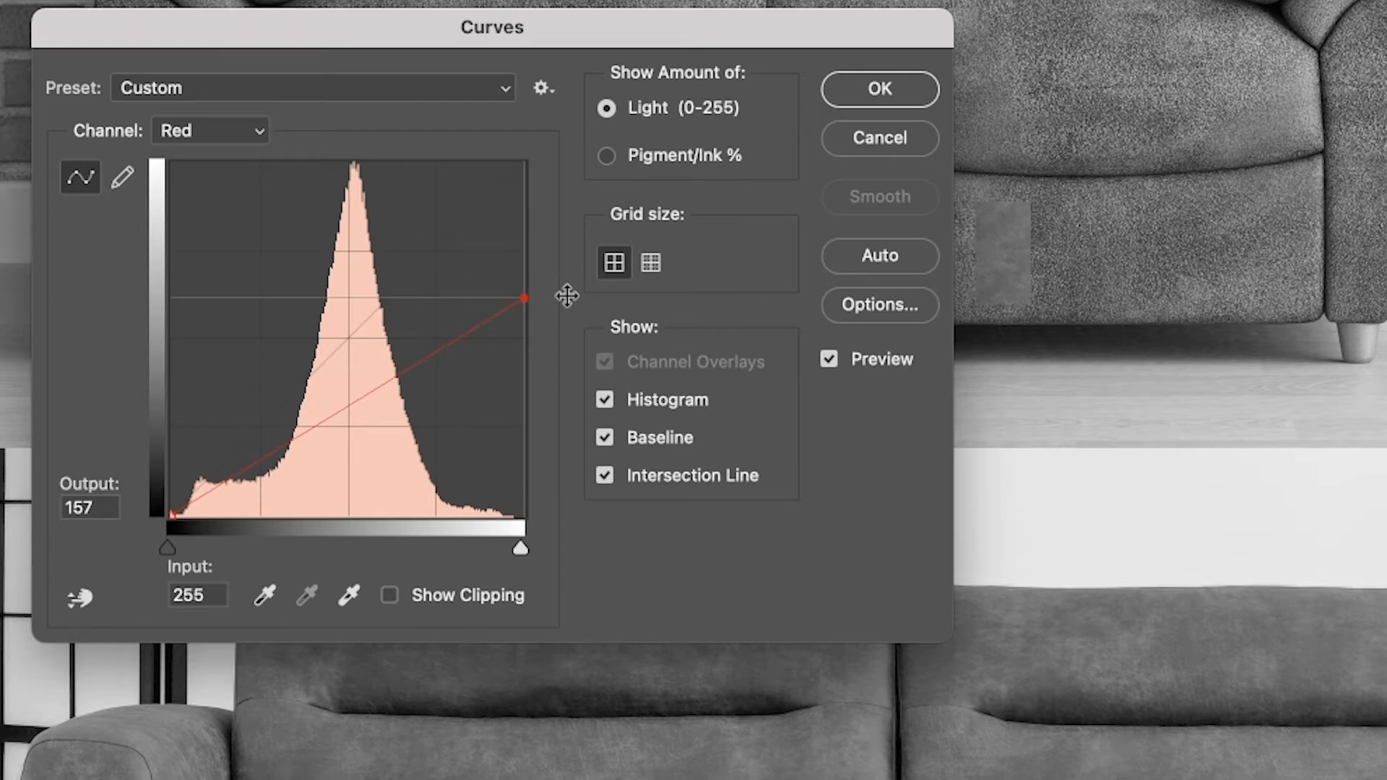
drag(523, 298, 523, 306)
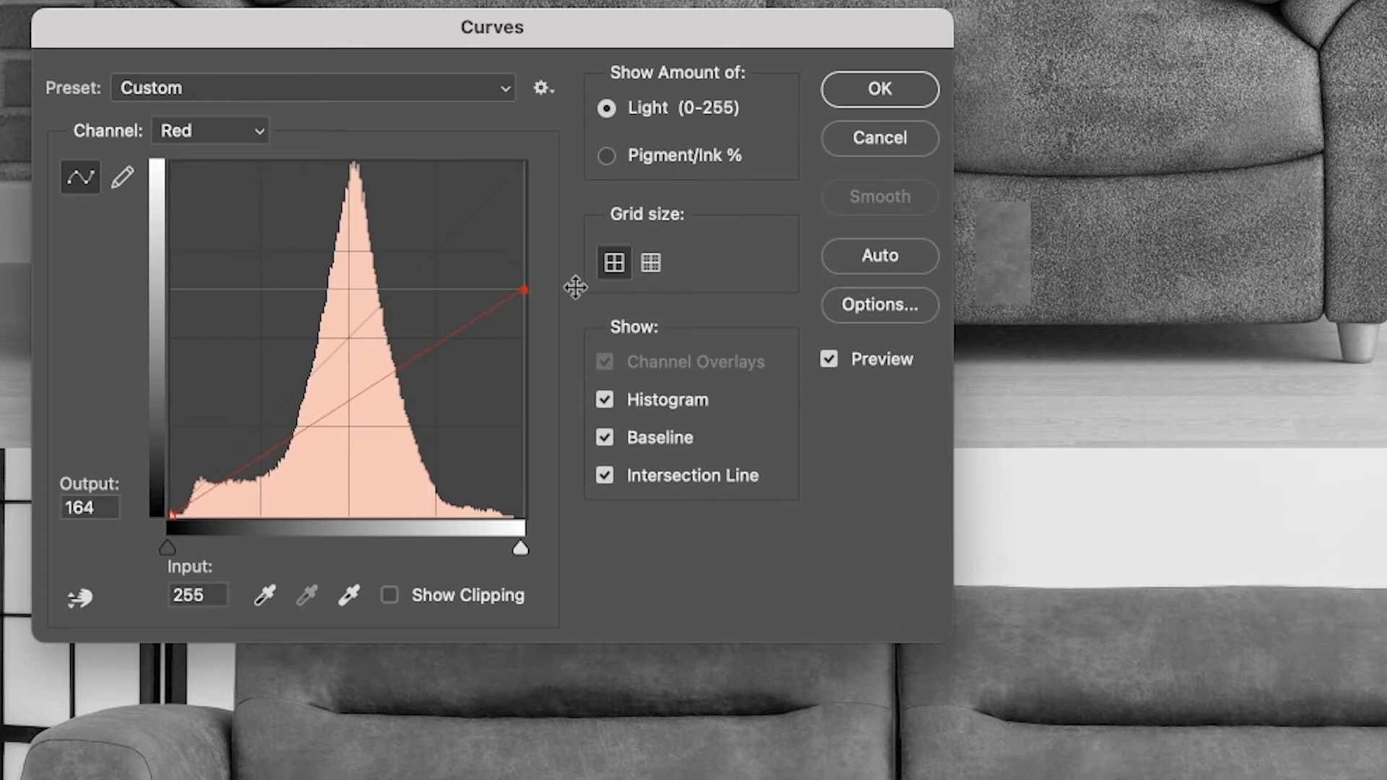
drag(523, 290, 523, 328)
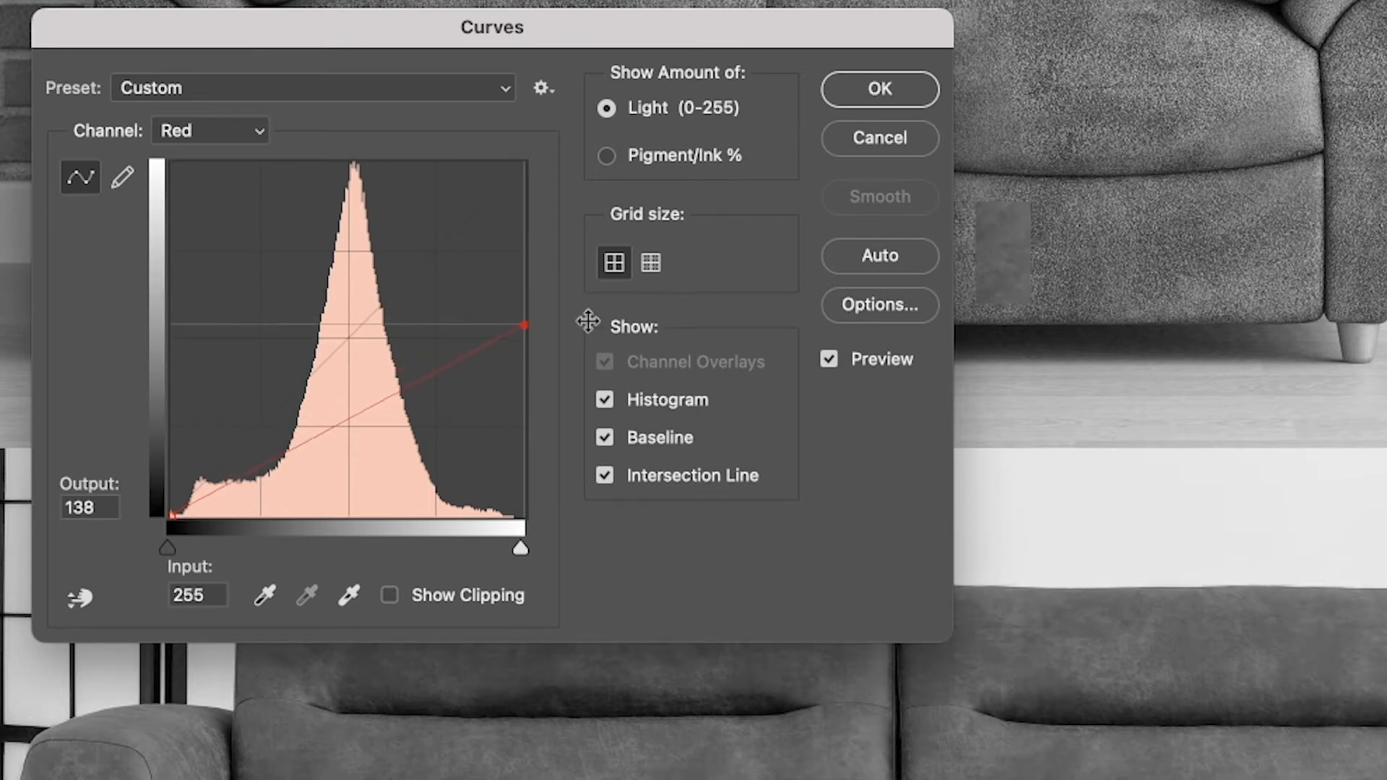
click(877, 88)
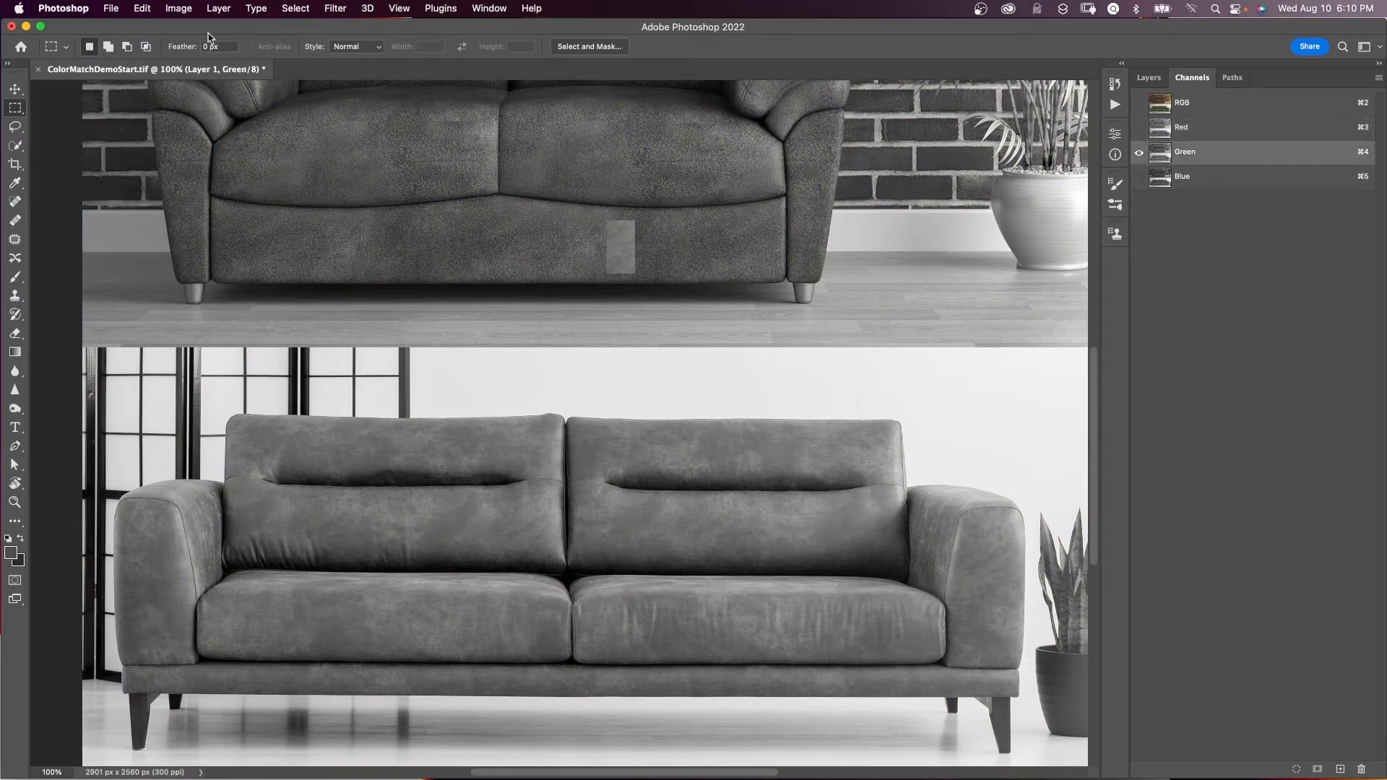
Apply a Green channel curve with the white point lowered to Output 165
click(177, 9)
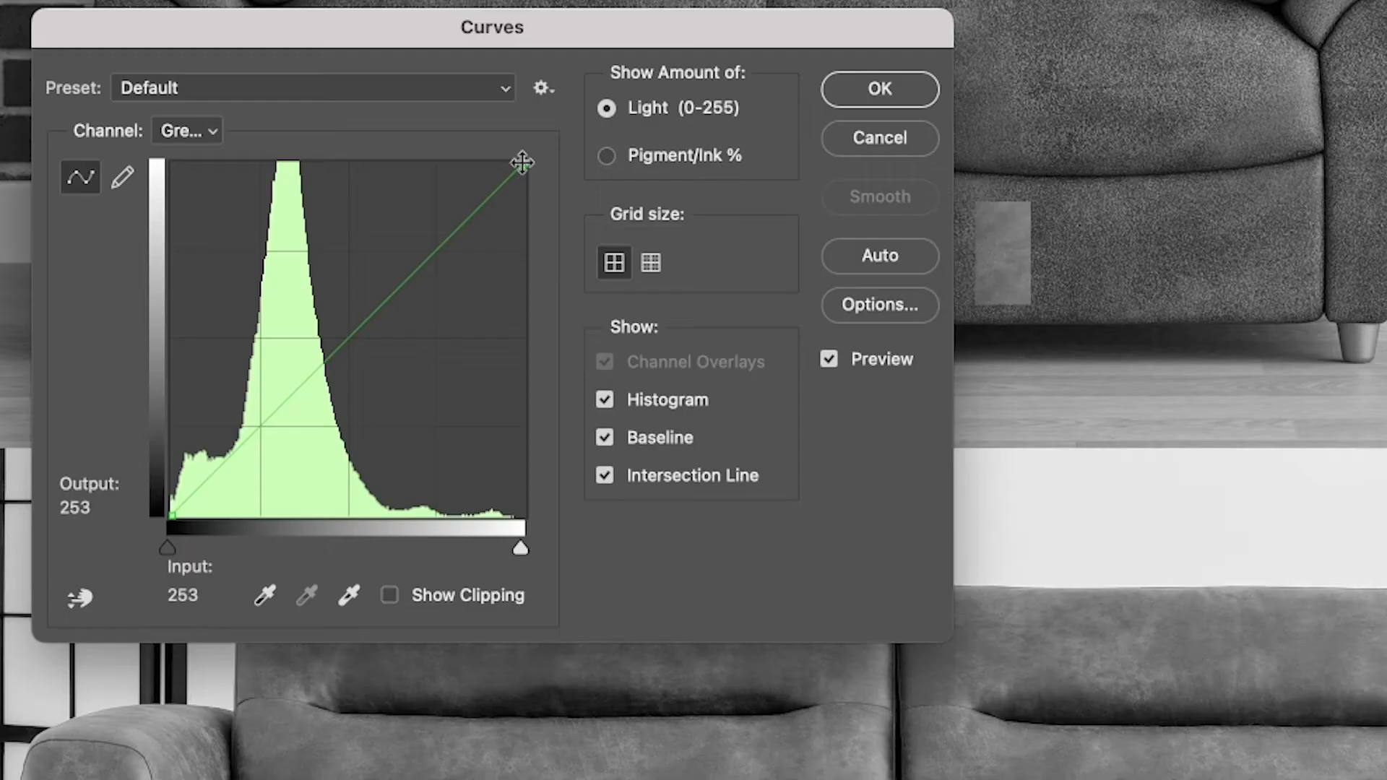
drag(521, 162, 521, 255)
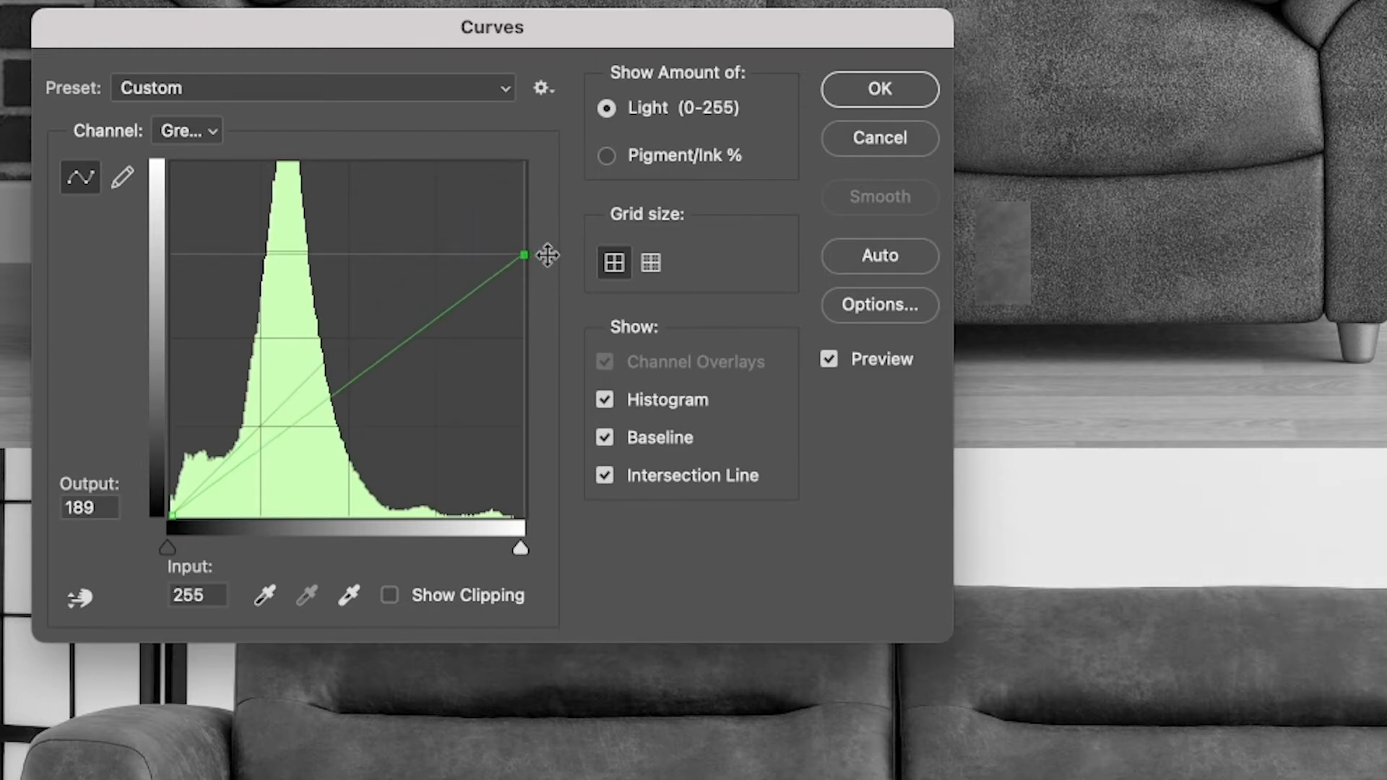
drag(521, 255, 522, 288)
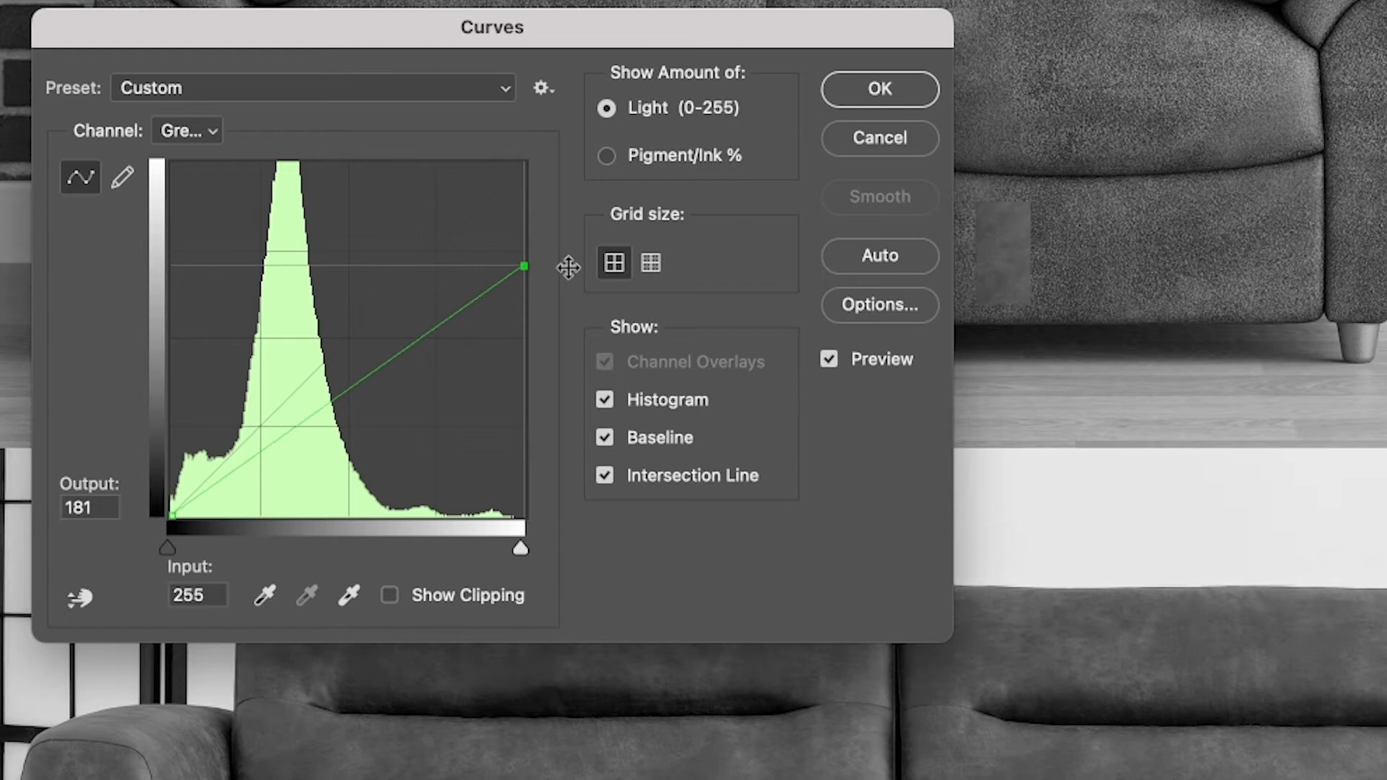
drag(523, 265, 523, 289)
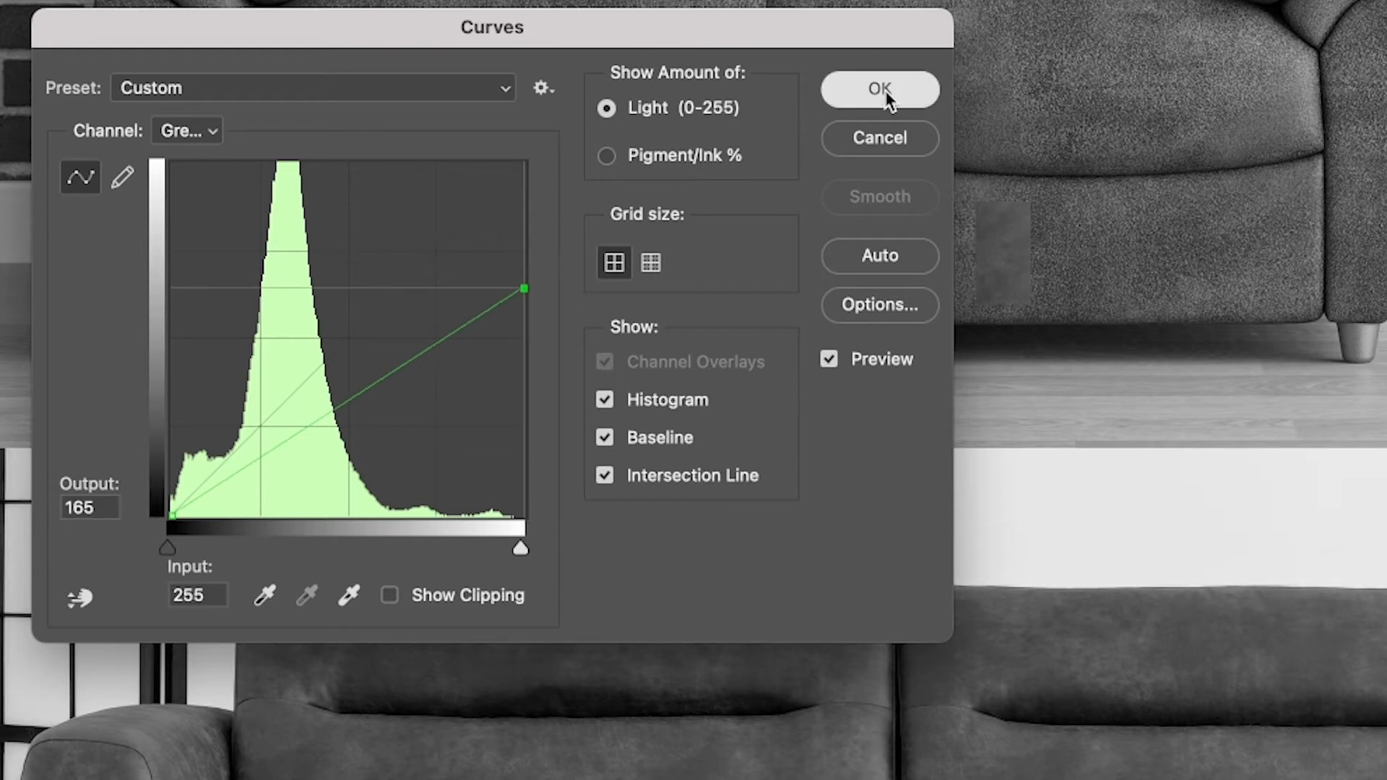
click(878, 88)
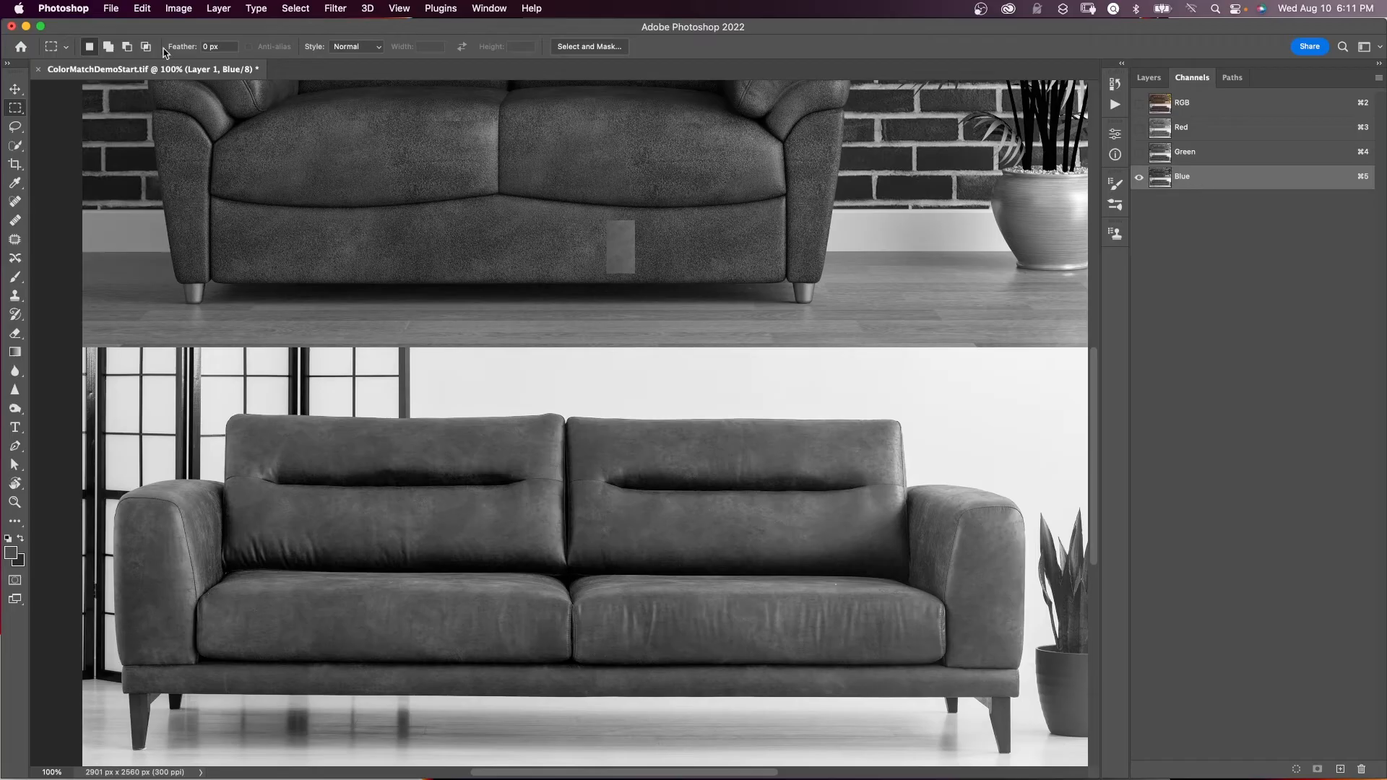
Apply a Blue channel curve with the white point lowered to Output 166
click(178, 9)
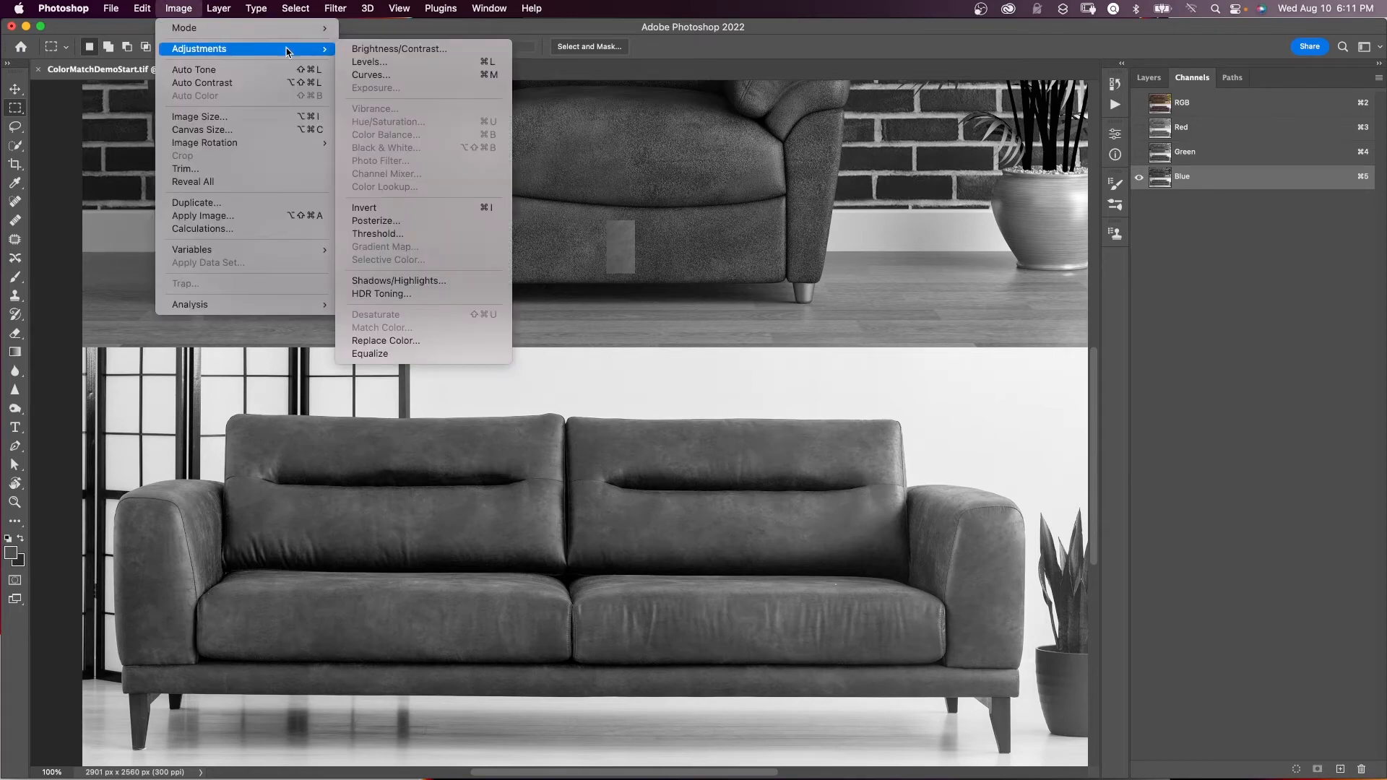
click(371, 75)
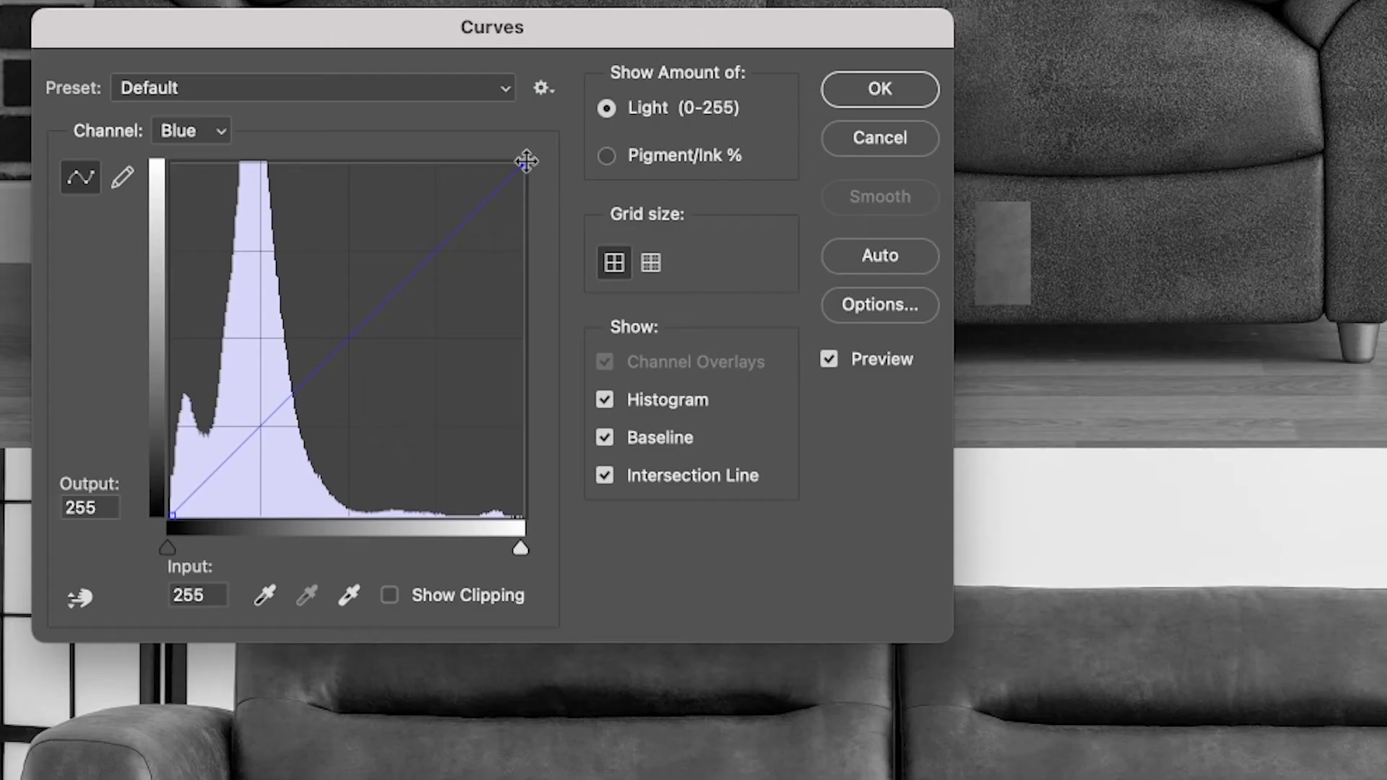
drag(524, 163, 525, 220)
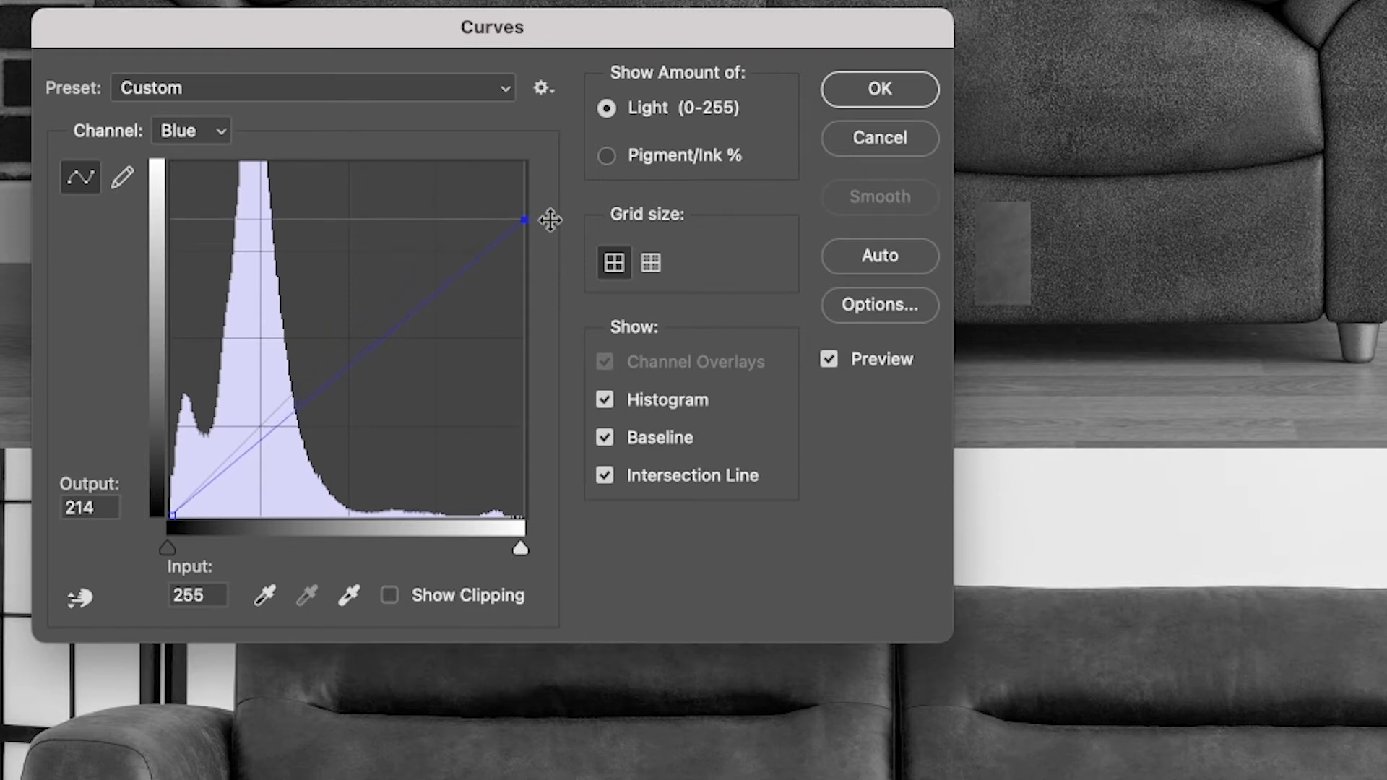
drag(523, 220, 523, 280)
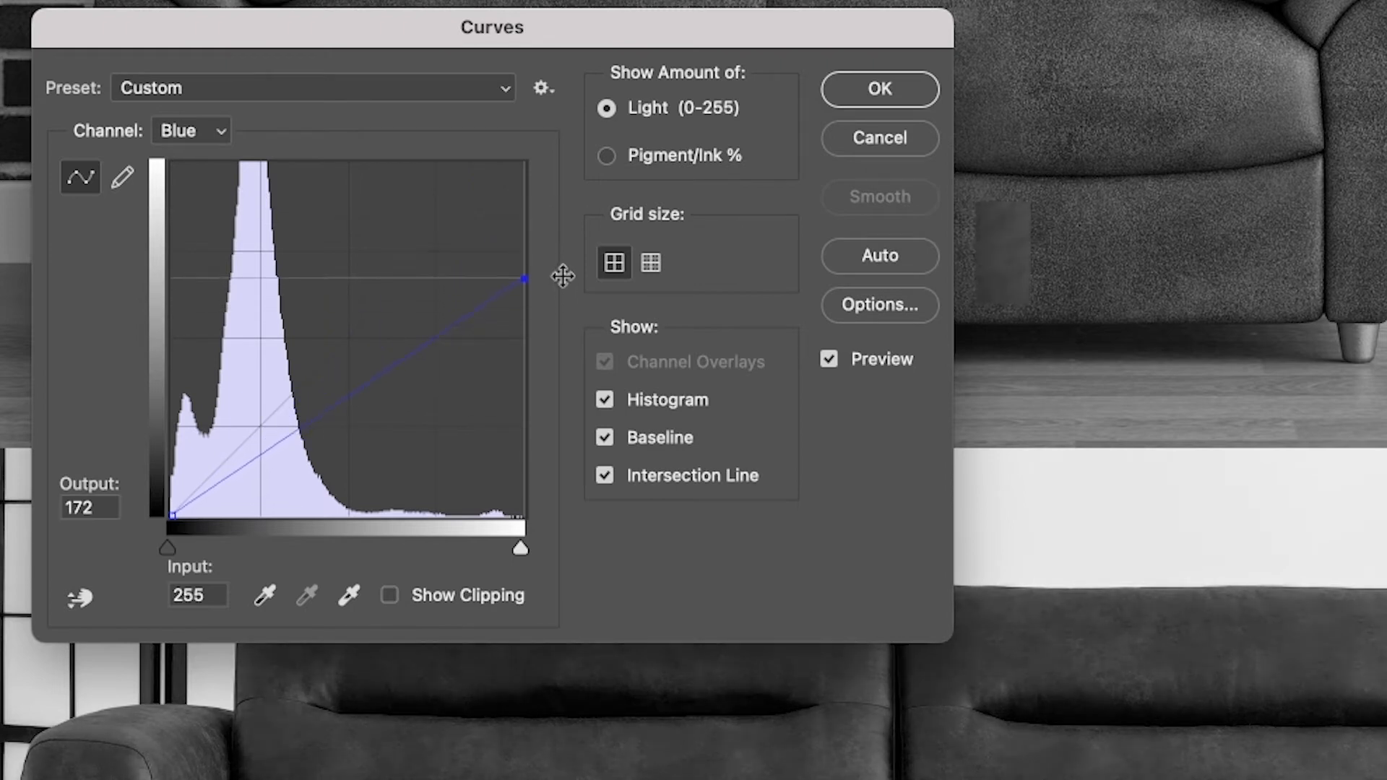
drag(526, 277, 526, 287)
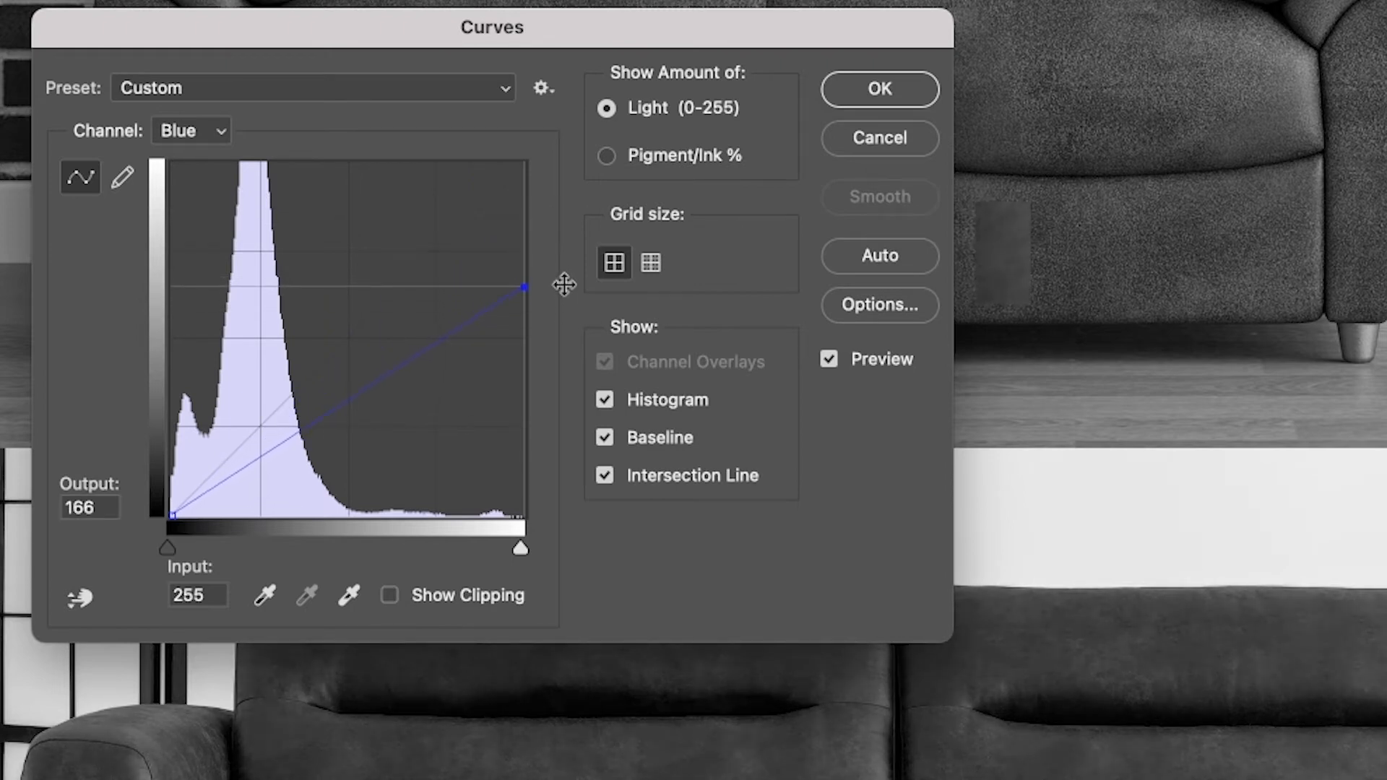
click(877, 88)
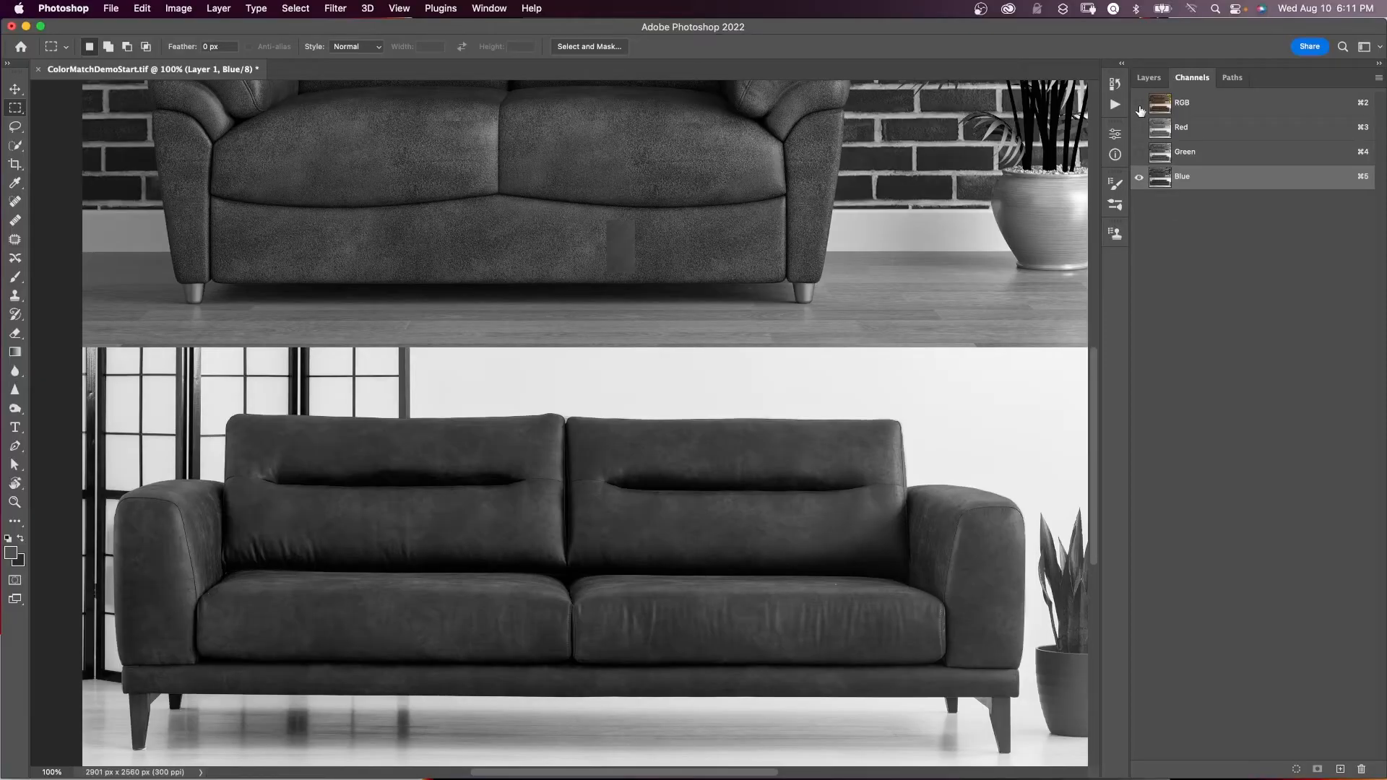
click(1148, 77)
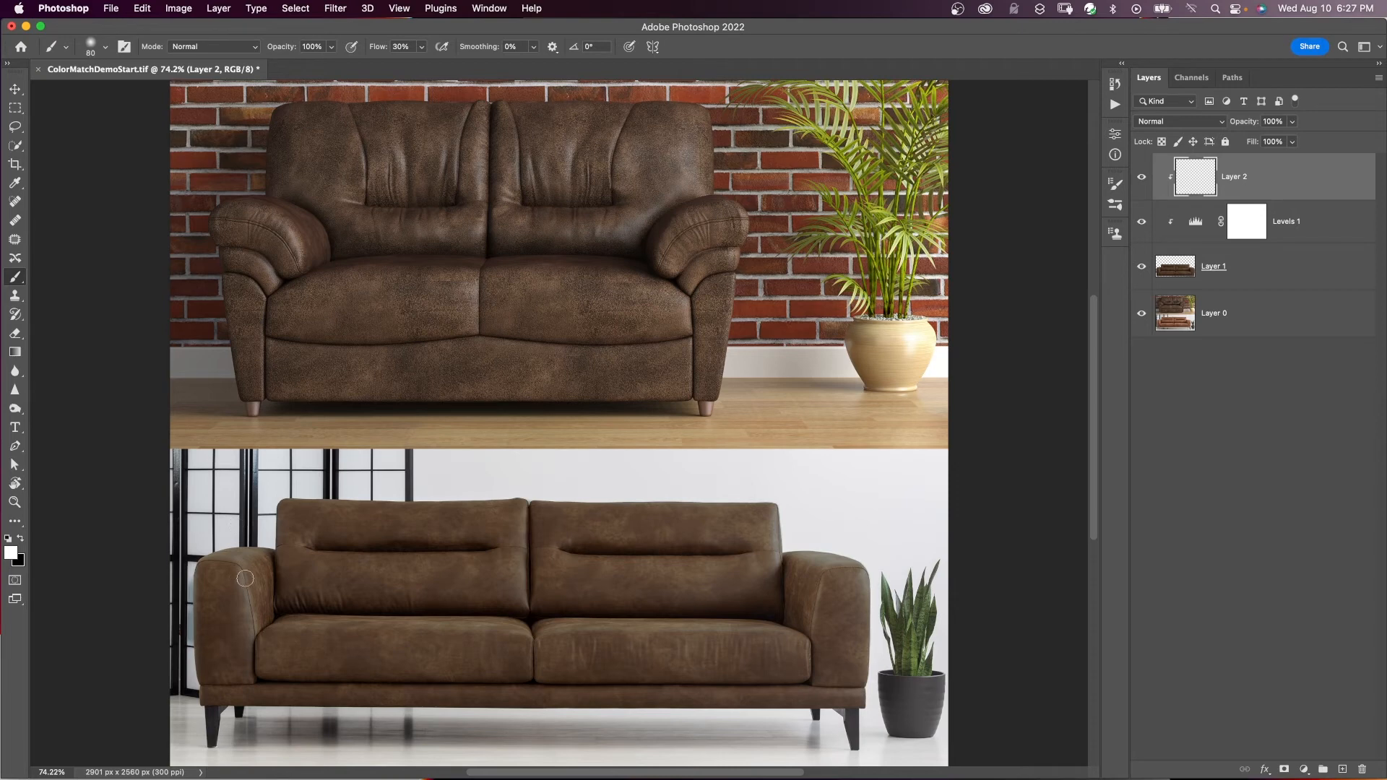
mouse_move(235, 574)
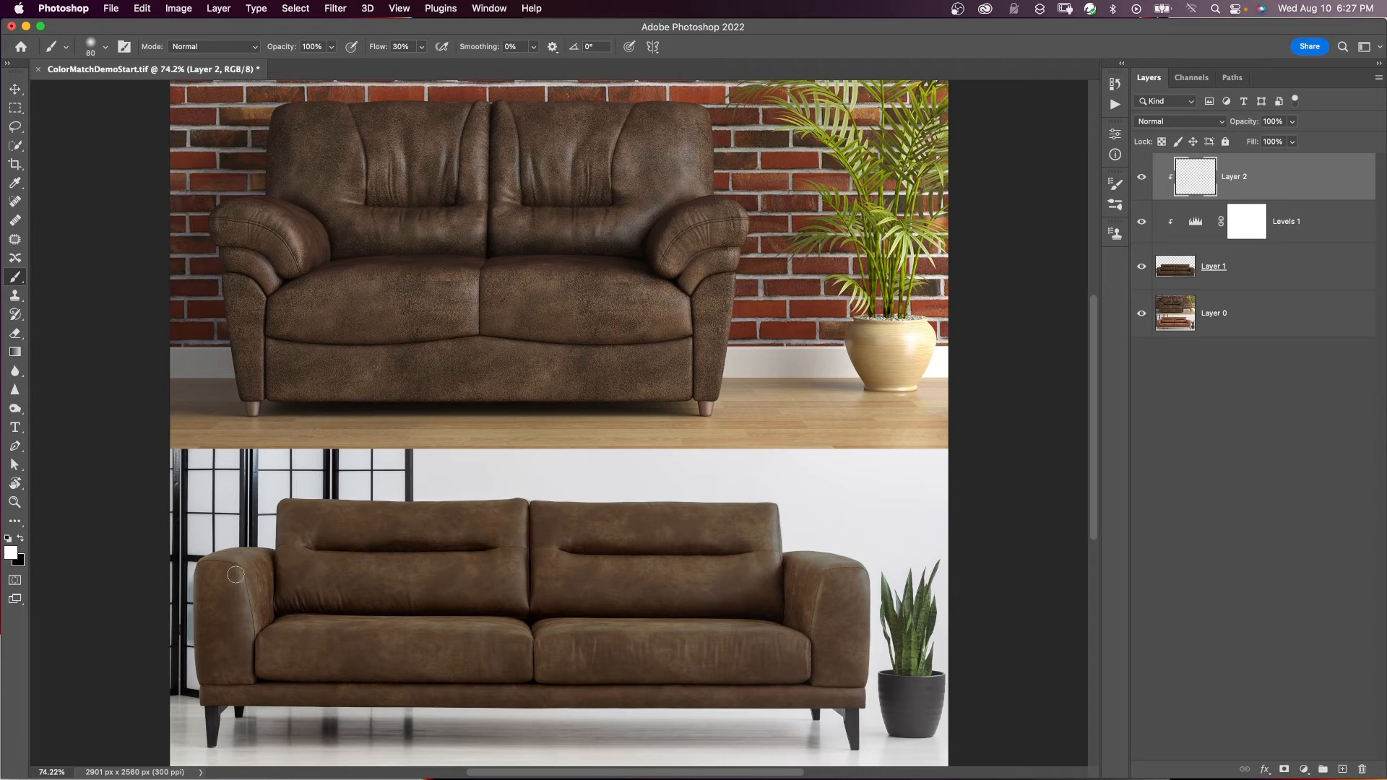
Paint white highlights on Layer 2, blend as Soft Light at 23% opacity, and compare with the original
drag(235, 574, 238, 605)
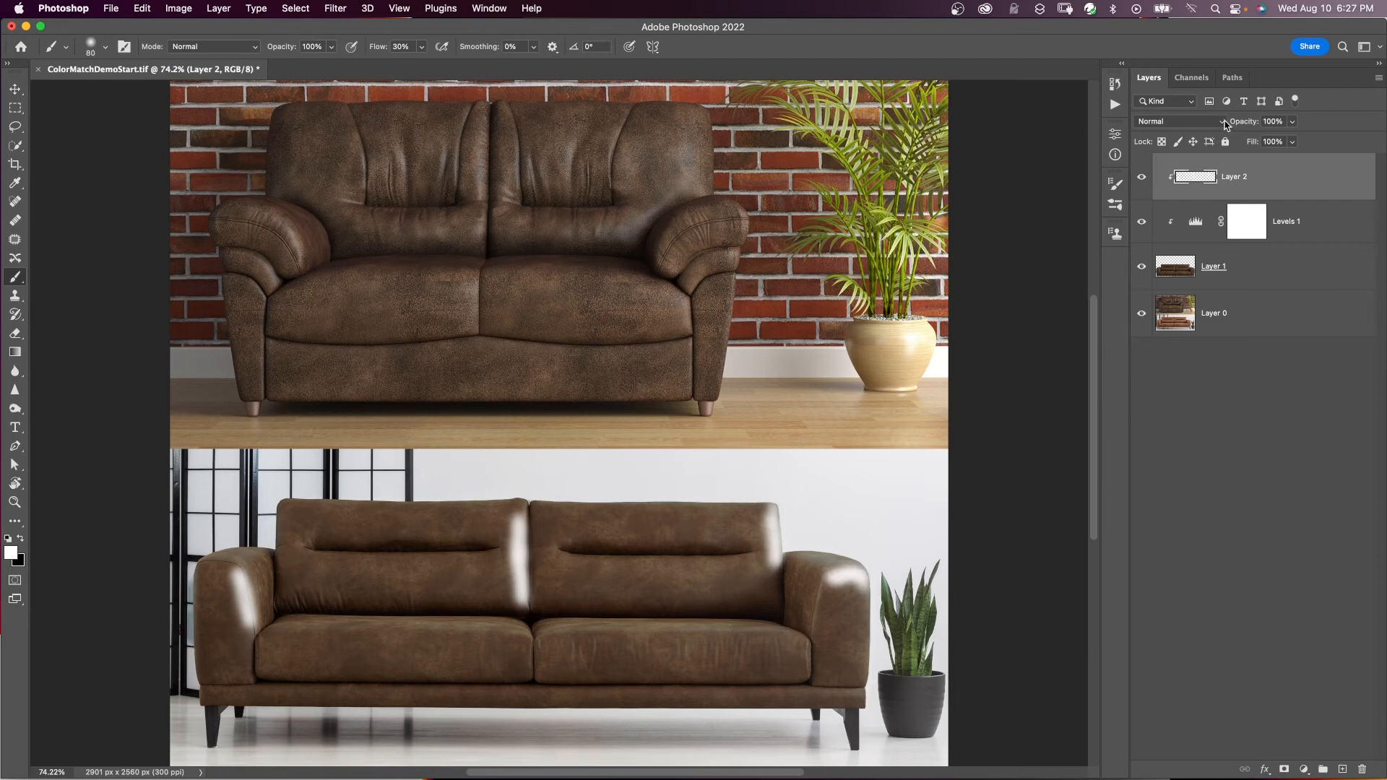
click(1185, 122)
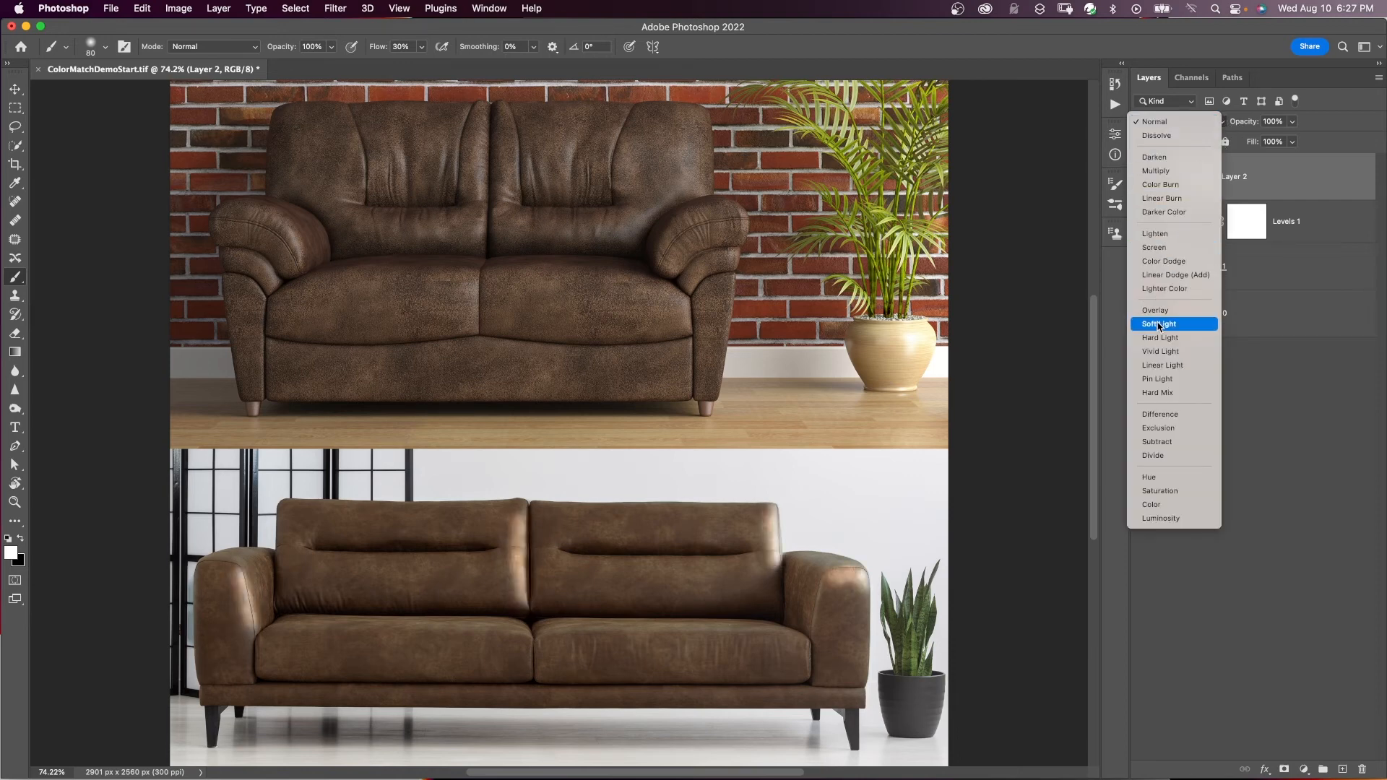
click(1160, 322)
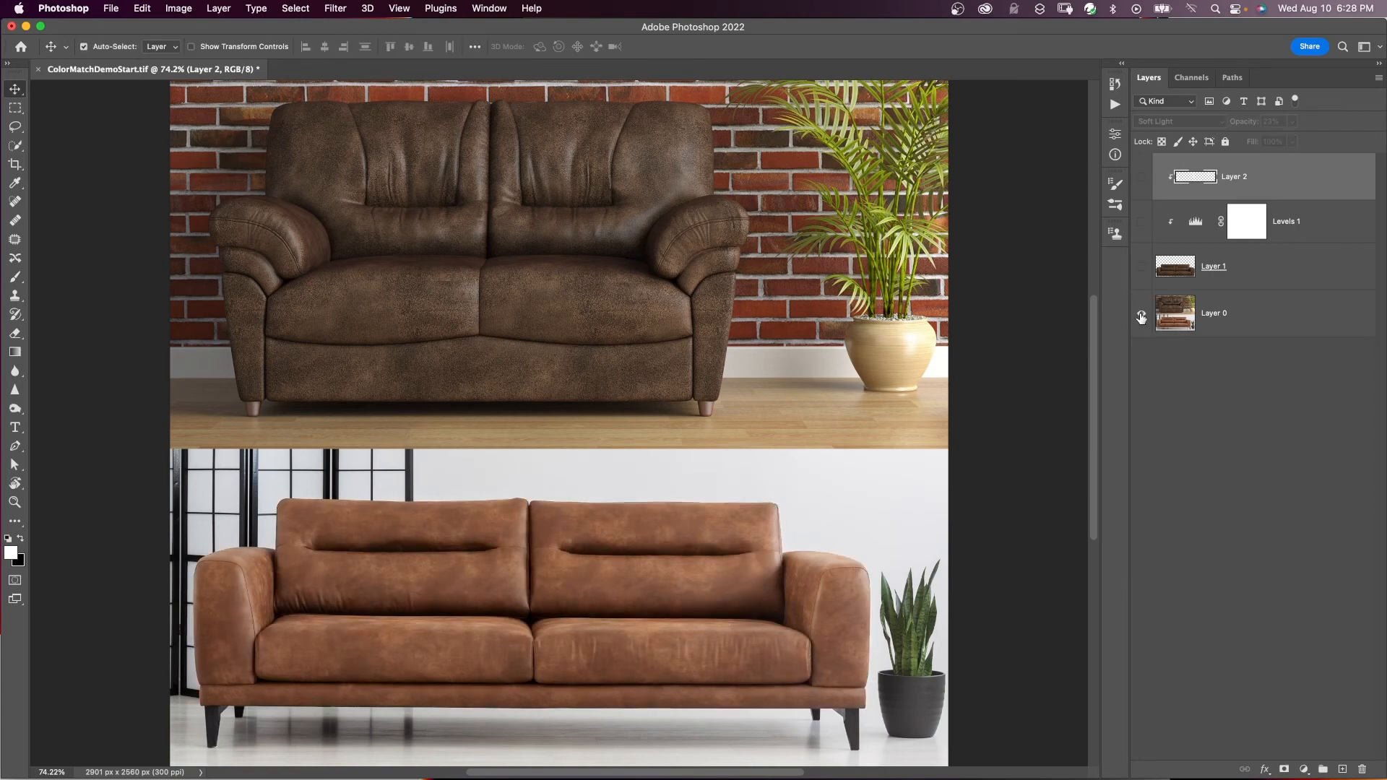
click(1141, 318)
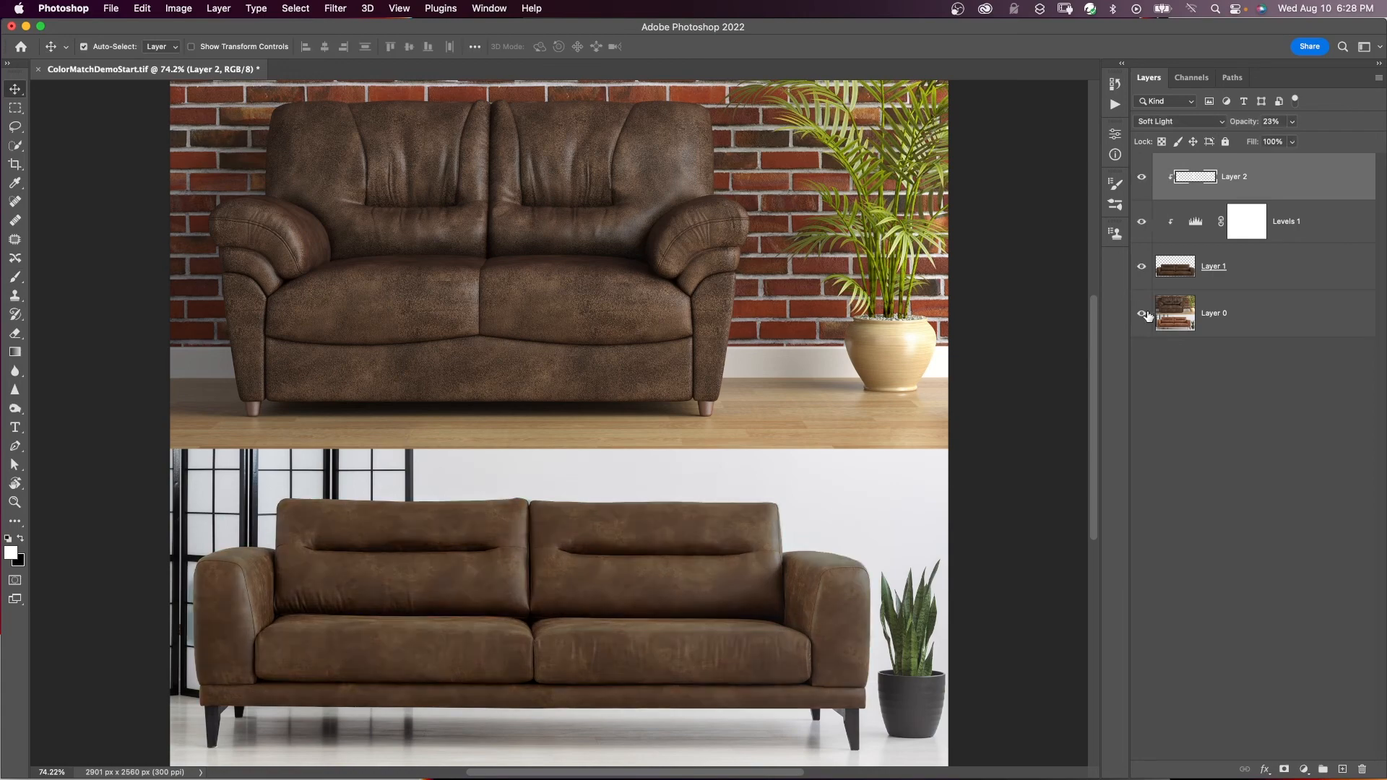